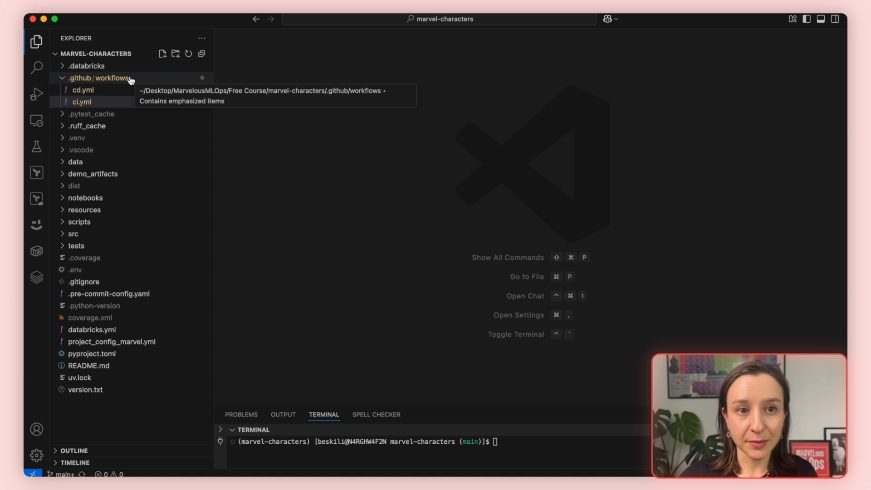
pyautogui.moveTo(137, 91)
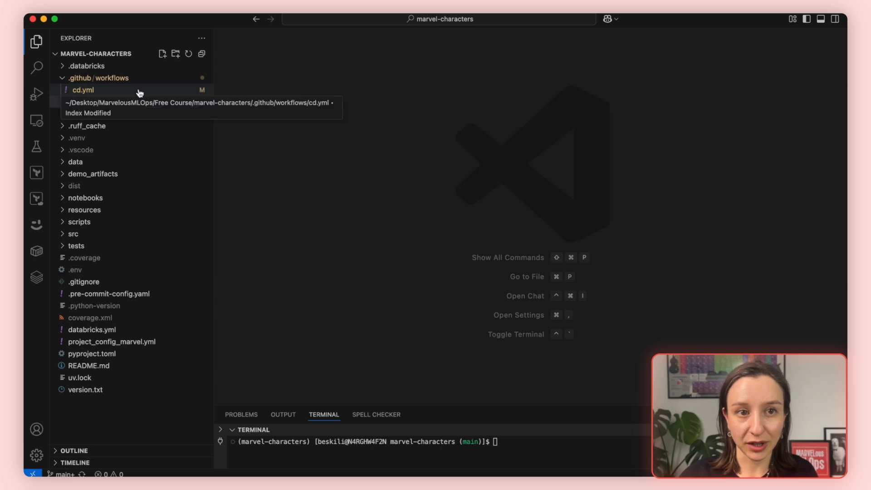
# Step: Open ci.yml and scroll through its checkout, install, pre-commit and pytest steps
pyautogui.click(81, 101)
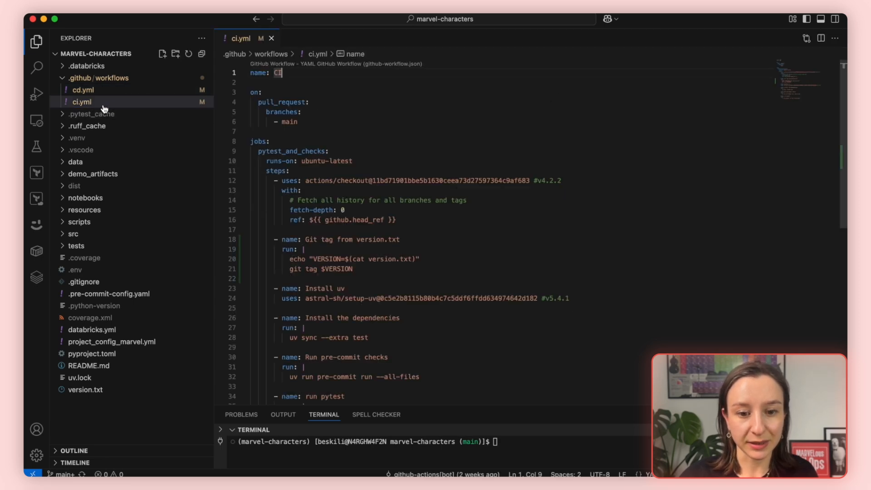
pyautogui.moveTo(325, 74)
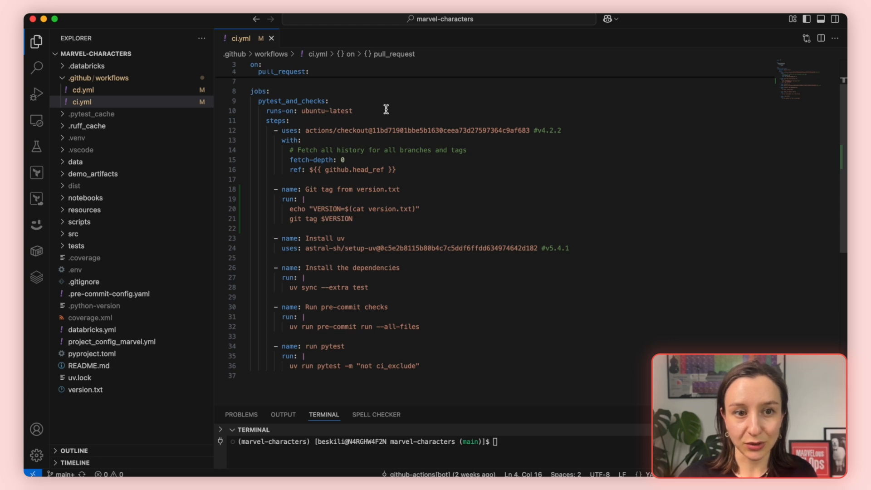
pyautogui.scroll(-3)
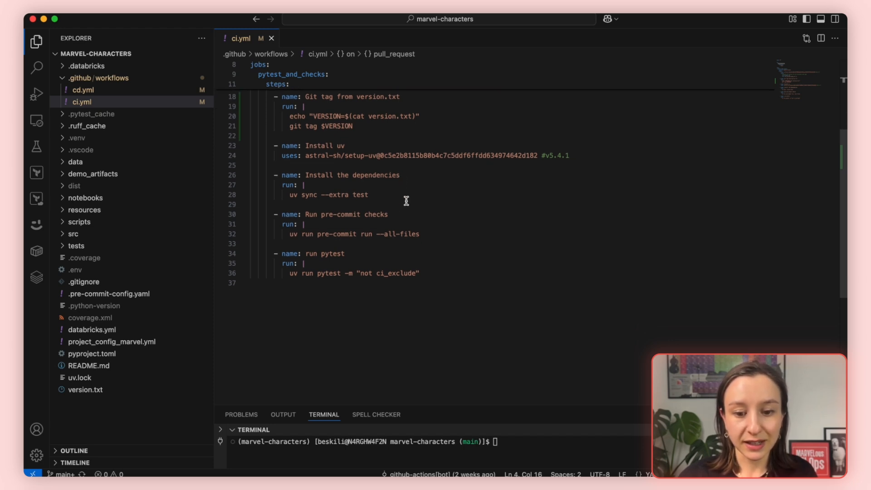
pyautogui.moveTo(427, 213)
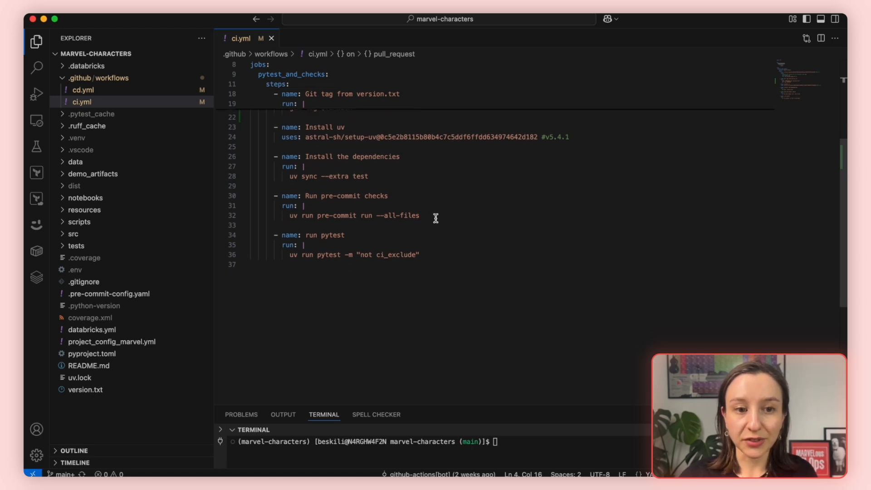
pyautogui.moveTo(444, 226)
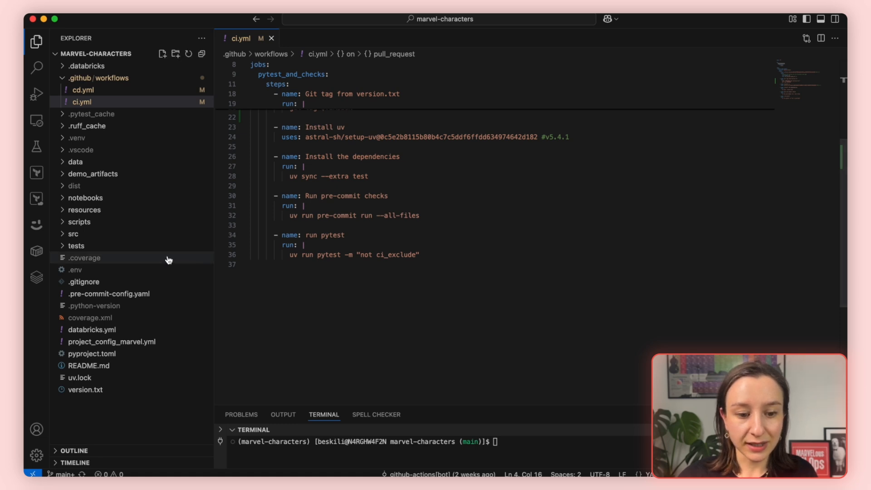
# Step: Skim tests/marvel_characters/test_data_processor.py, then return to ci.yml
pyautogui.click(76, 245)
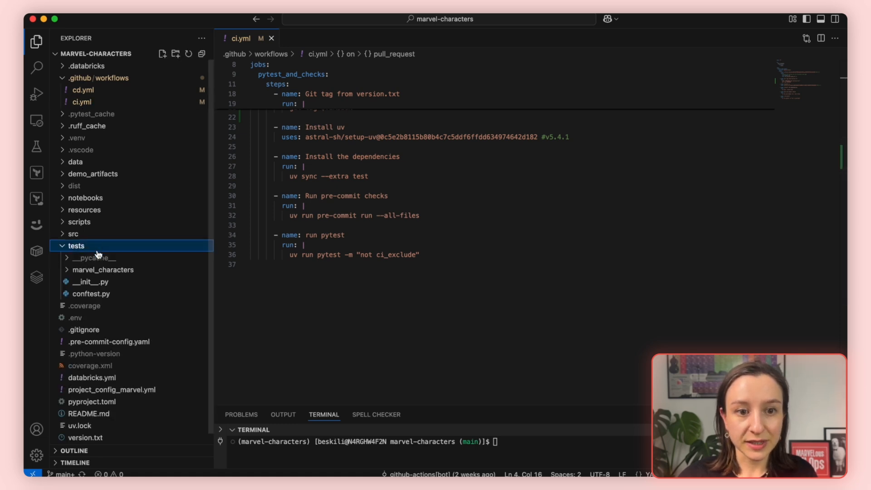
pyautogui.click(103, 269)
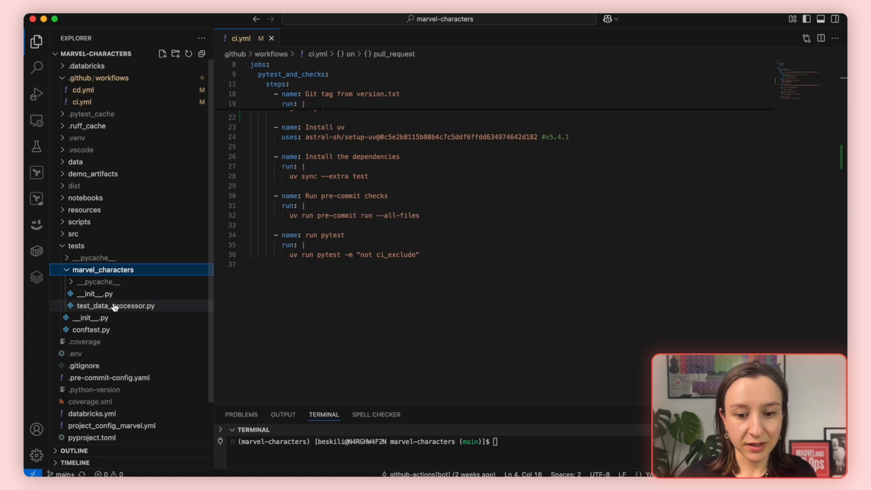
pyautogui.doubleClick(114, 305)
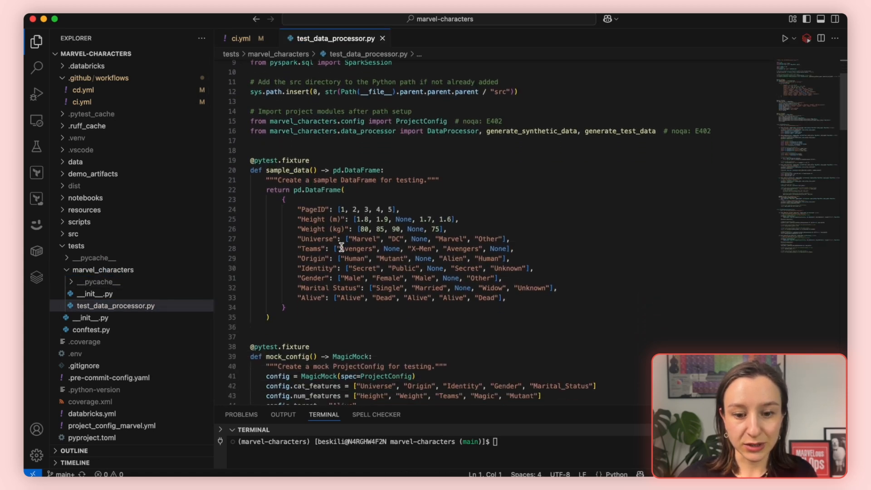
pyautogui.scroll(-3)
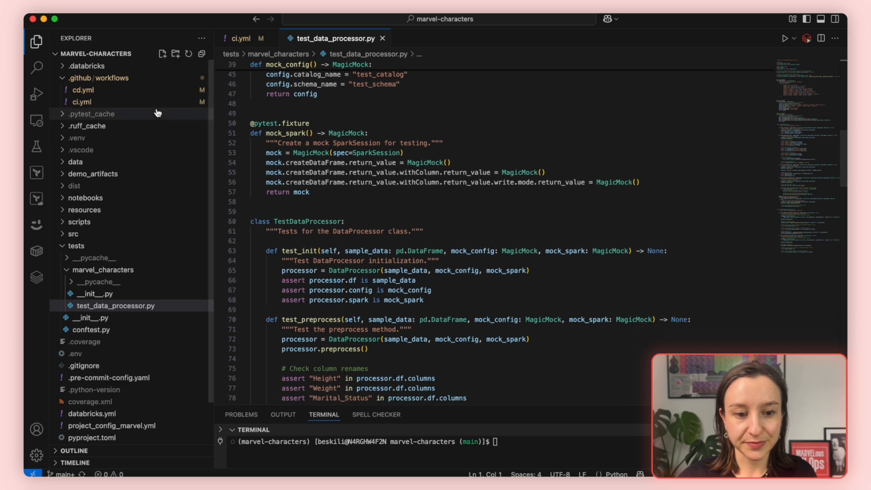
pyautogui.click(82, 101)
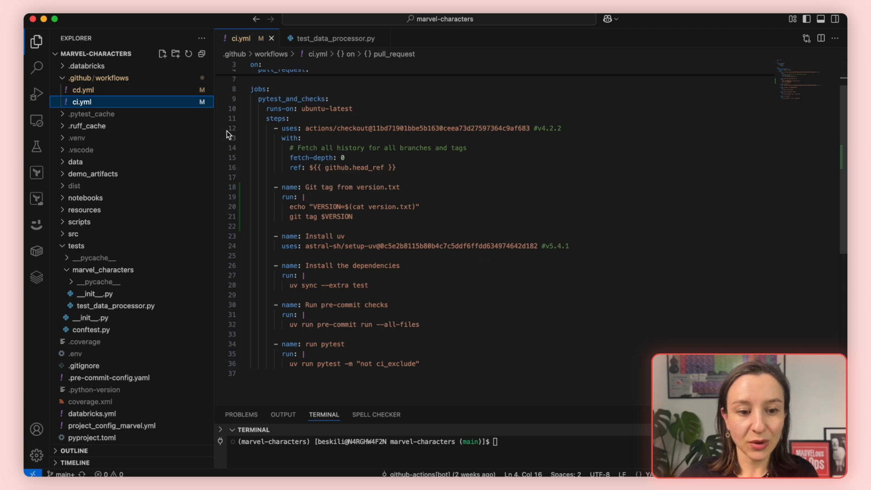
# Step: Review cd.yml's CD name, workflow_dispatch trigger, acc/prd strategy matrix and permissions
pyautogui.click(83, 89)
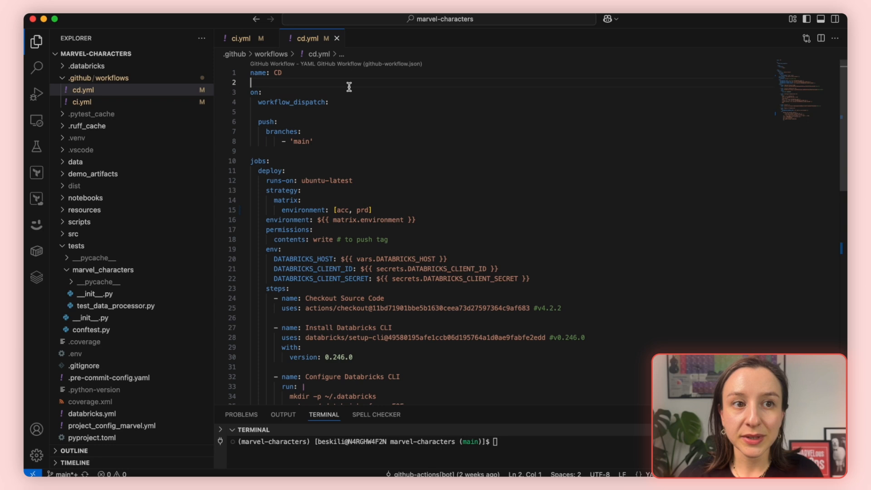
pyautogui.doubleClick(278, 72)
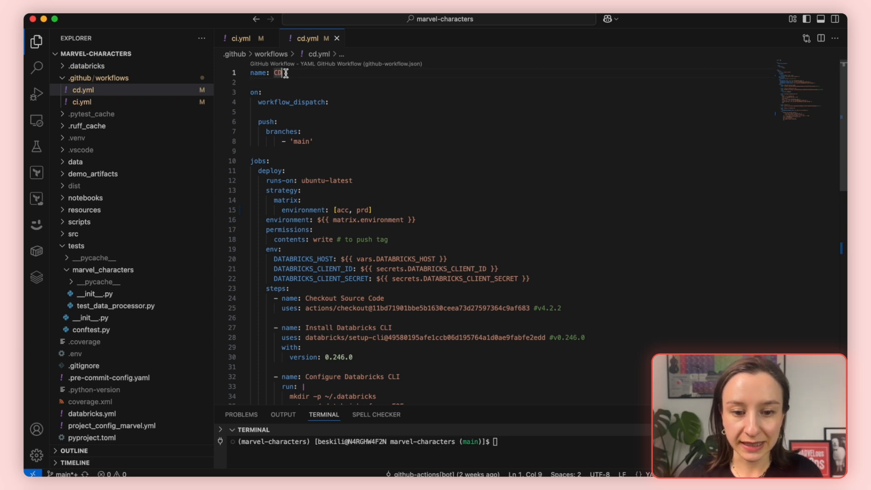
pyautogui.scroll(-3)
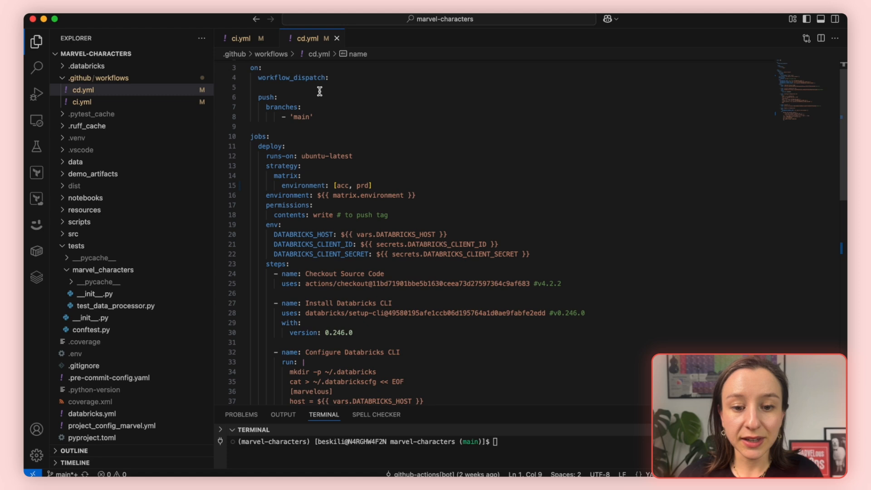
pyautogui.doubleClick(291, 78)
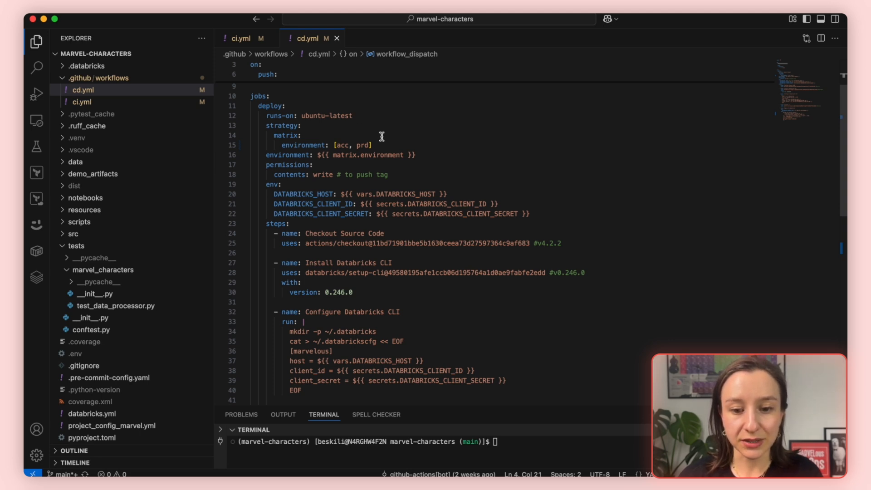
pyautogui.click(286, 126)
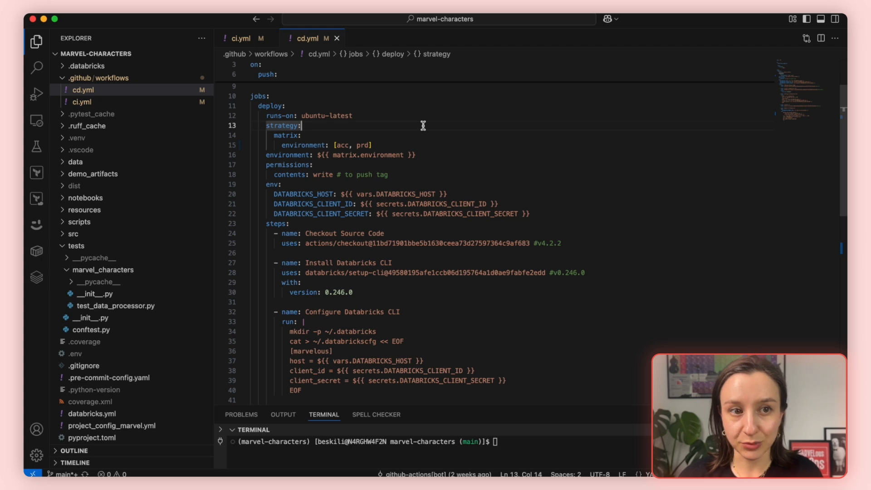
pyautogui.scroll(-3)
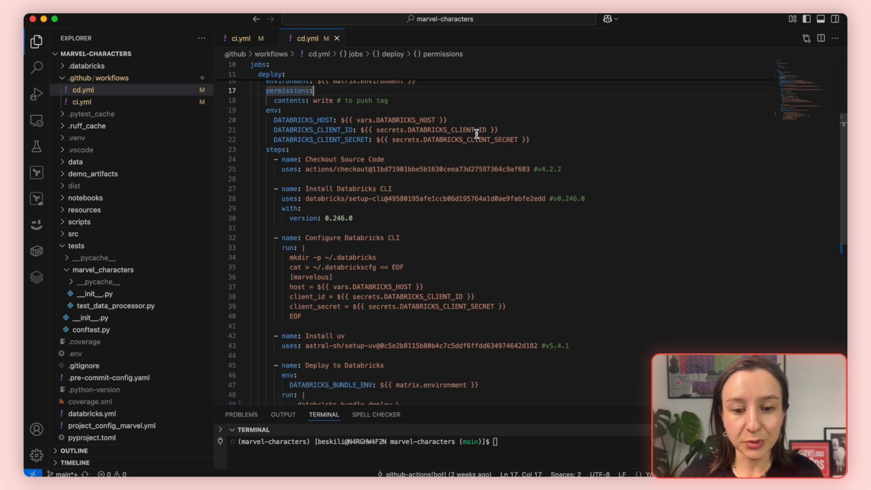
pyautogui.scroll(-3)
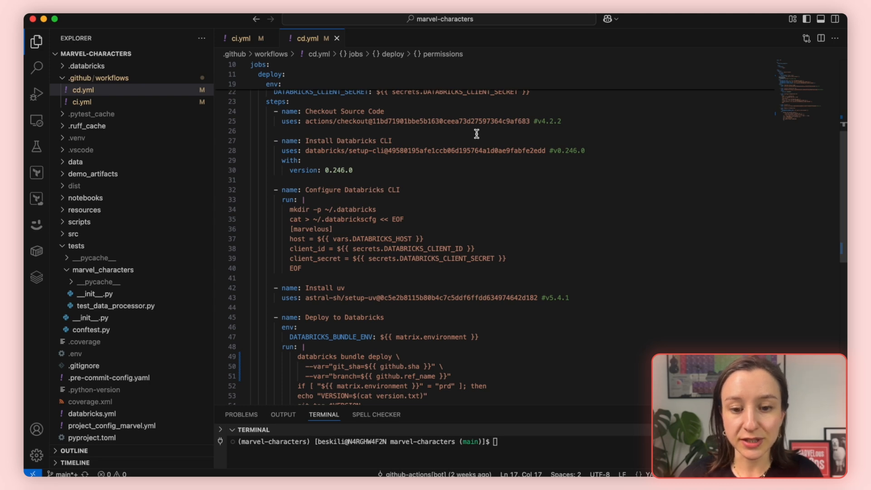
pyautogui.moveTo(454, 174)
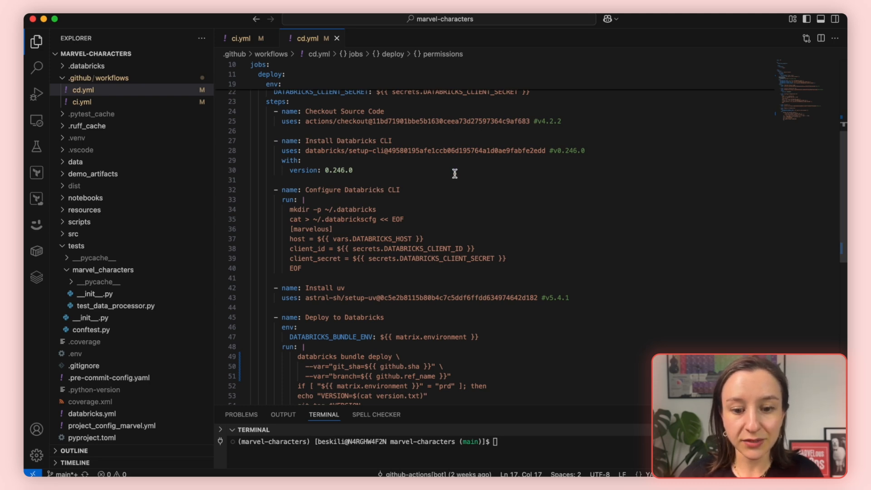
pyautogui.scroll(-3)
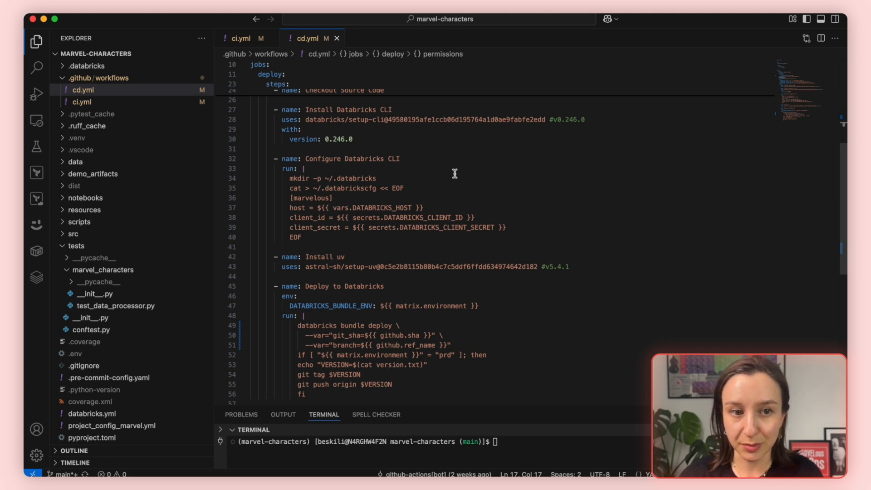
pyautogui.moveTo(413, 100)
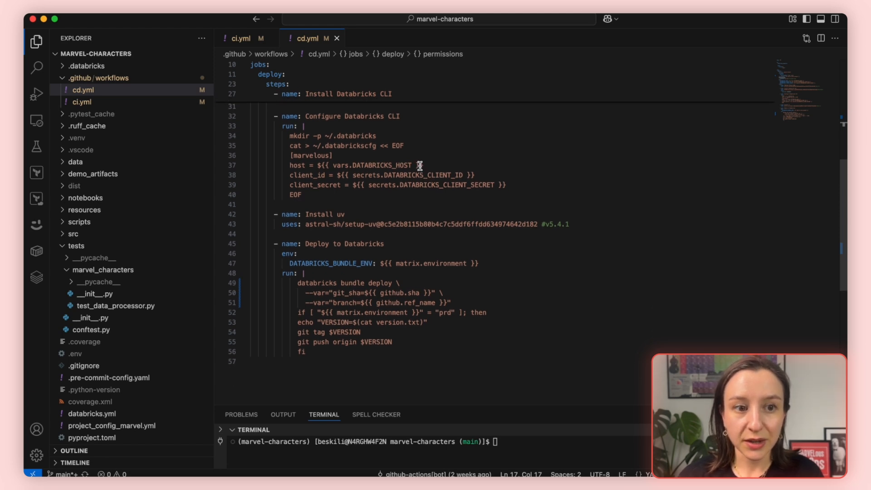
pyautogui.moveTo(381, 161)
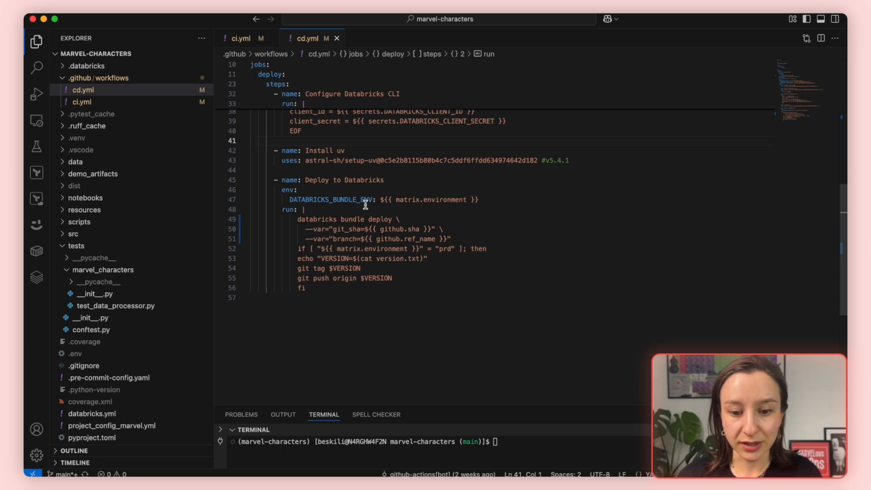
pyautogui.doubleClick(342, 239)
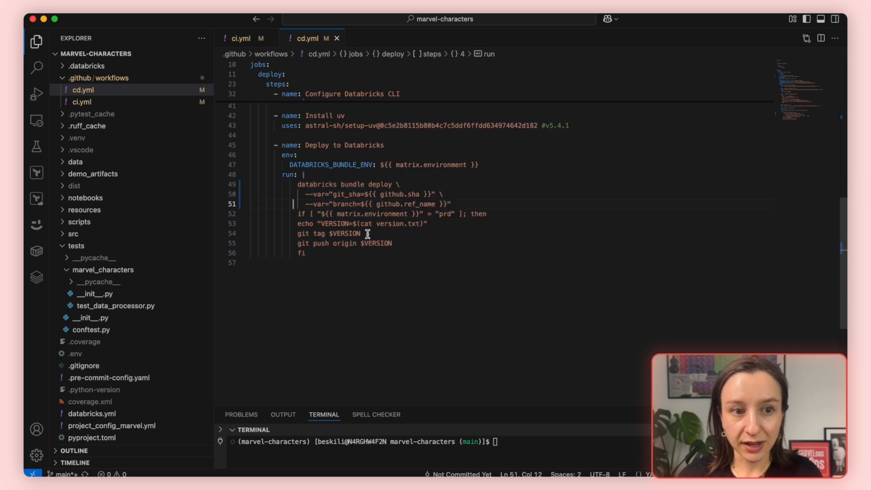
pyautogui.moveTo(406, 242)
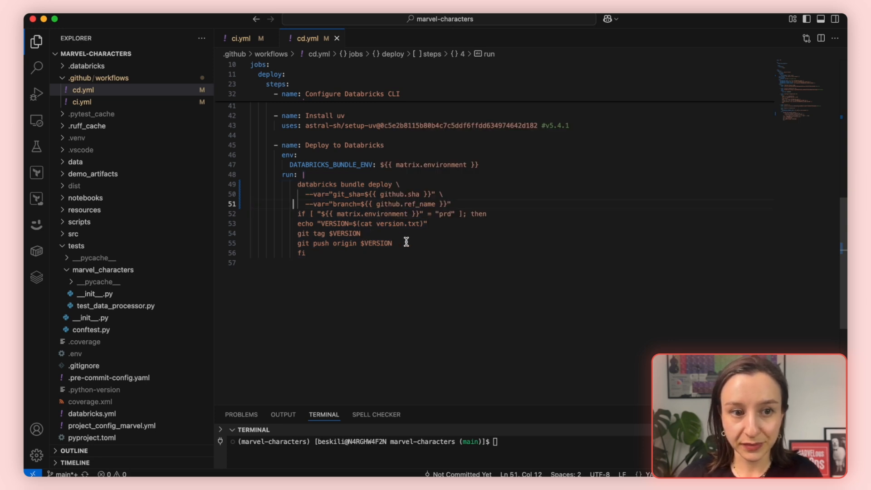
pyautogui.moveTo(422, 246)
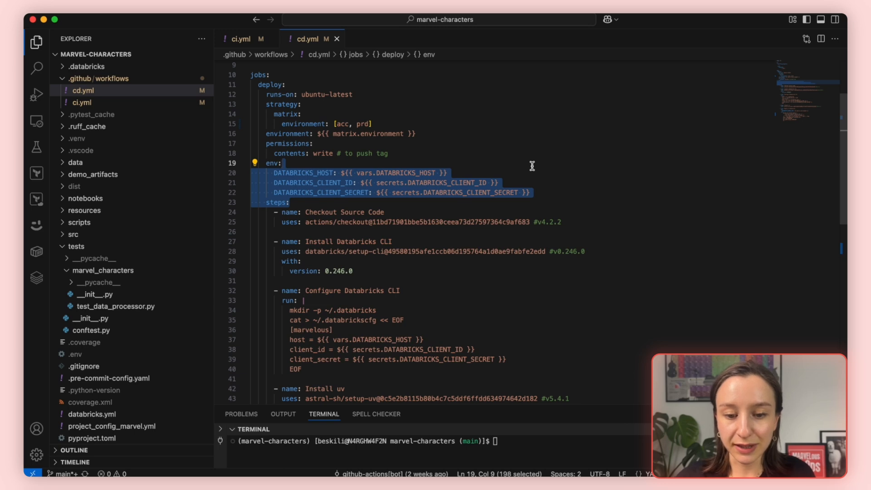
# Step: Bring up the Stickies to-do note listing the remaining prd setup tasks
pyautogui.click(283, 163)
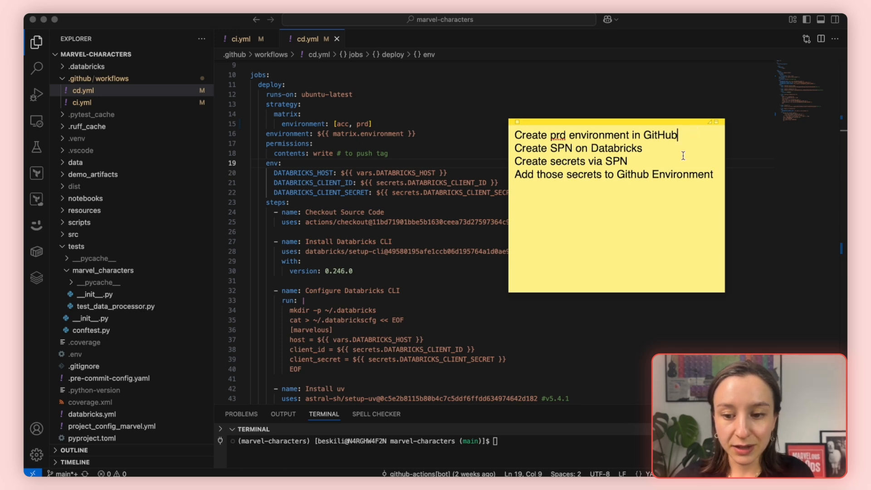
pyautogui.moveTo(673, 151)
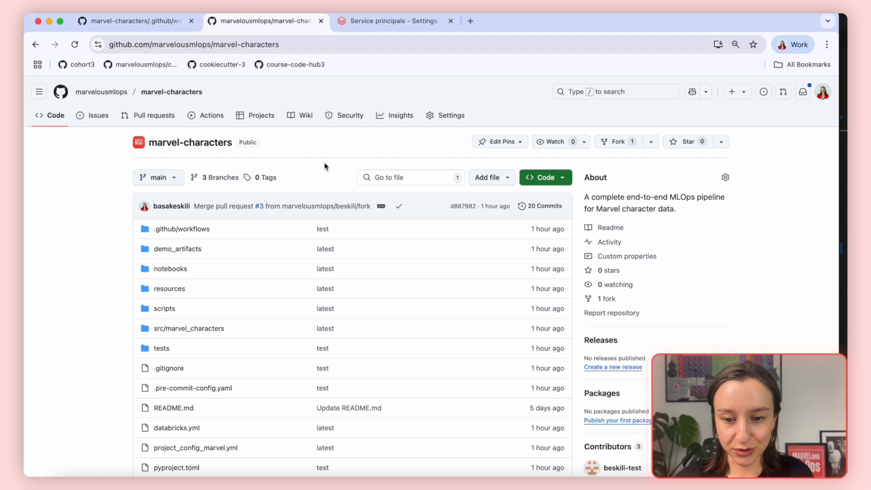
# Step: Look over the acc environment in repository Settings > Environments, then start a new environment
pyautogui.click(449, 114)
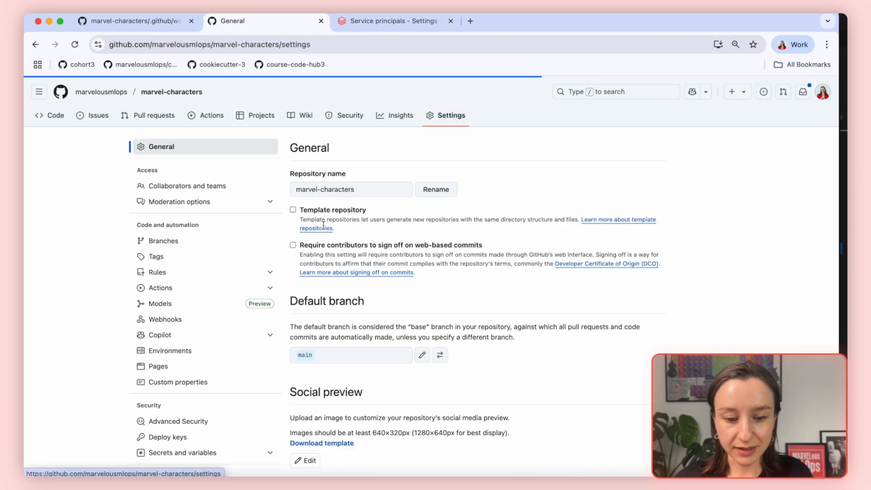
pyautogui.click(170, 350)
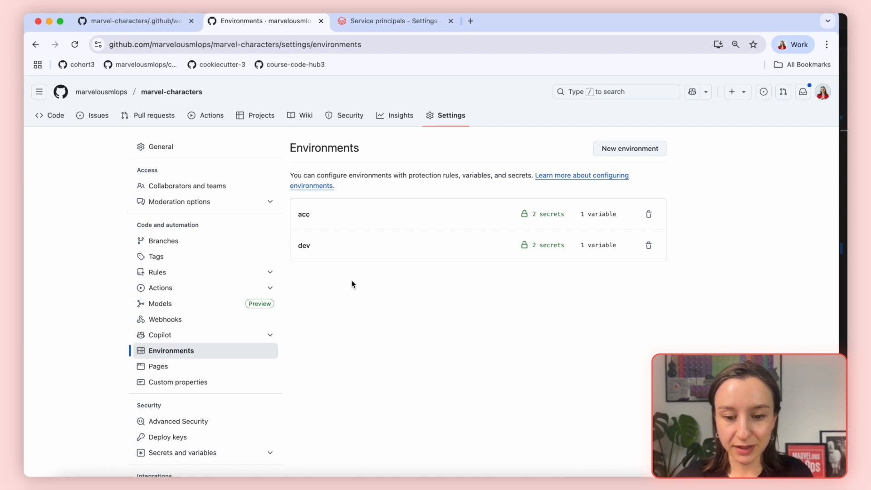
pyautogui.click(303, 213)
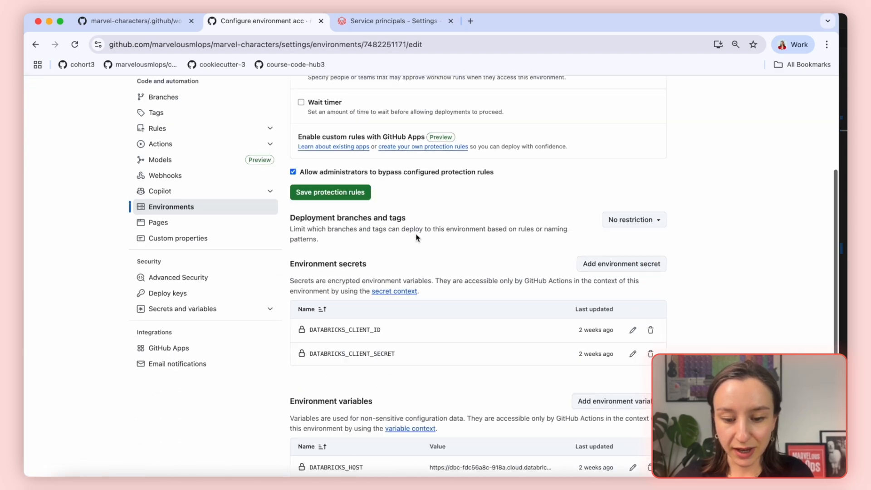
pyautogui.scroll(-3)
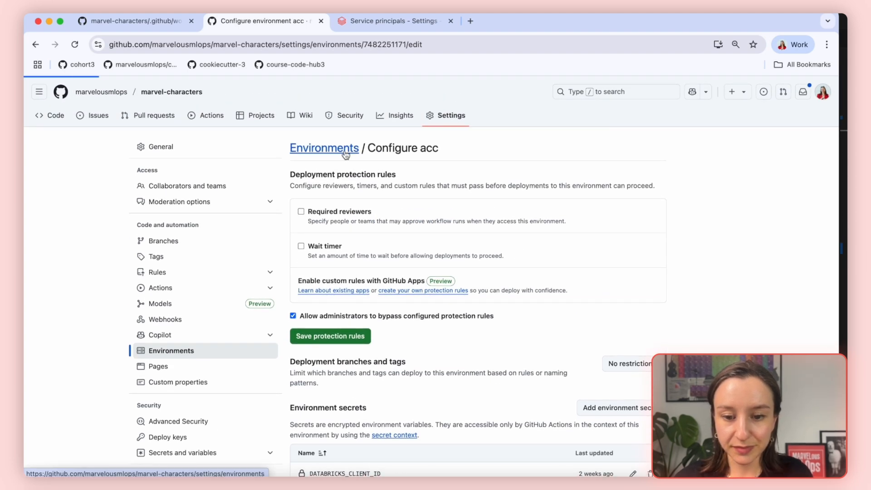
pyautogui.click(323, 148)
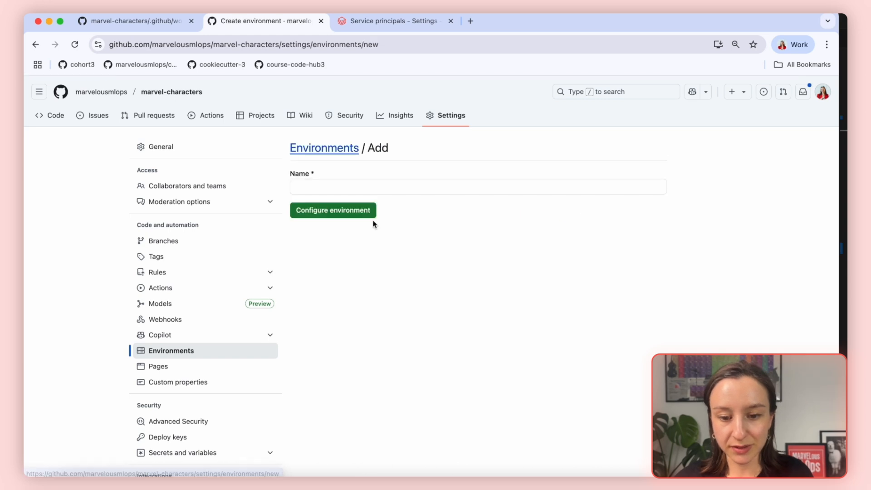
# Step: Create the prd GitHub environment and move to the Databricks tab
pyautogui.write('prd')
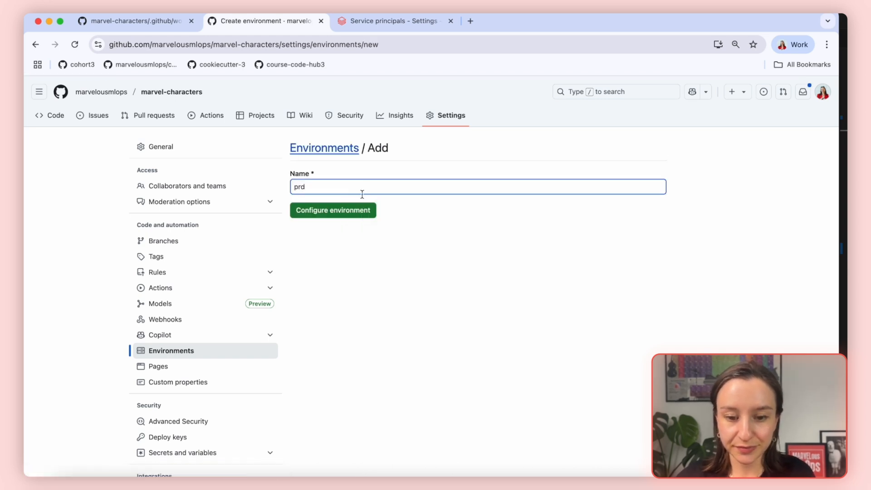
pyautogui.click(332, 210)
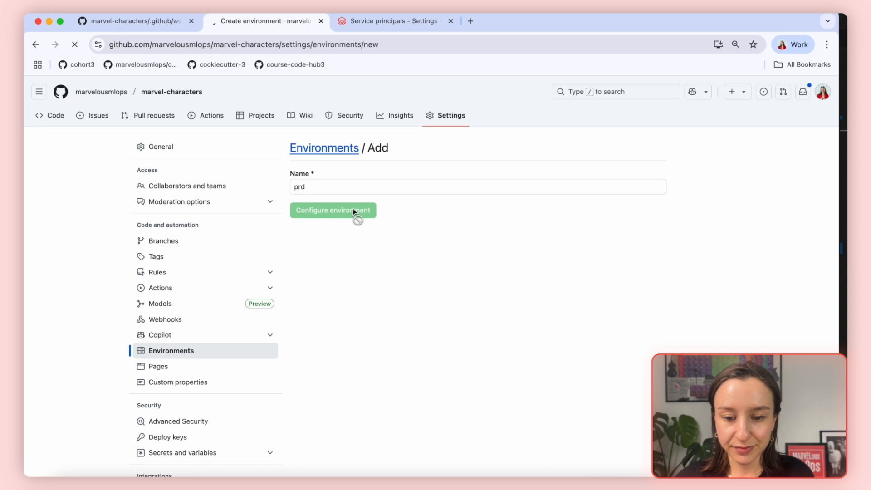
pyautogui.click(332, 210)
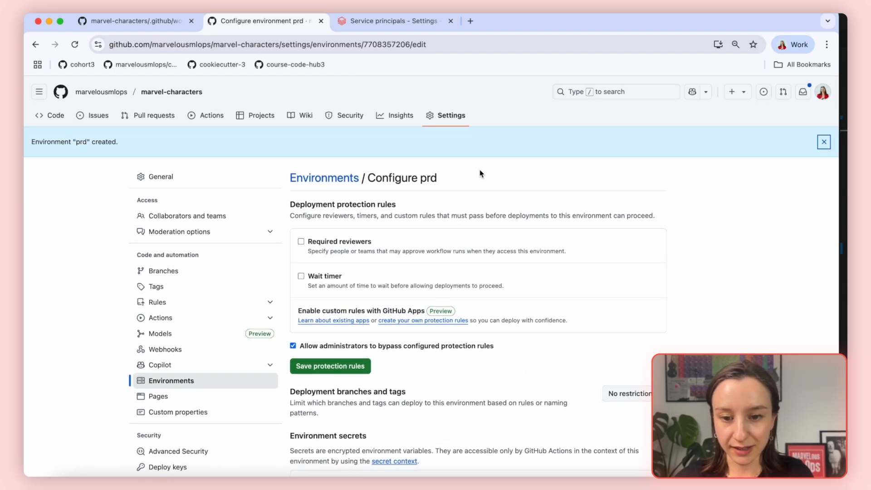
pyautogui.moveTo(475, 72)
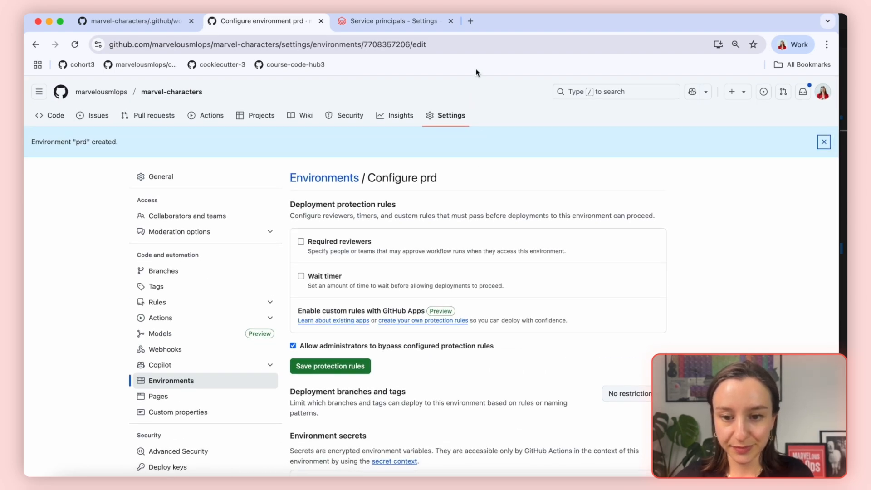
pyautogui.click(390, 20)
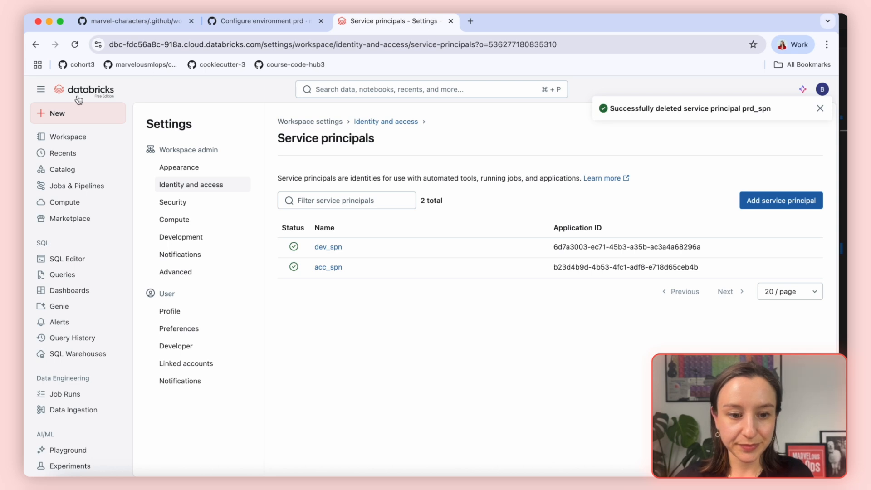
# Step: Go to Settings > Identity and access > Service principals, listing dev_spn and acc_spn
pyautogui.click(84, 90)
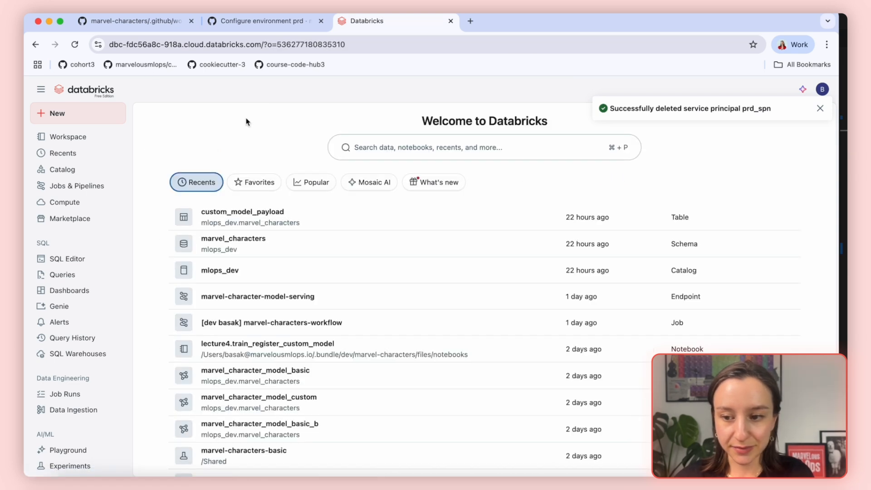
pyautogui.click(822, 89)
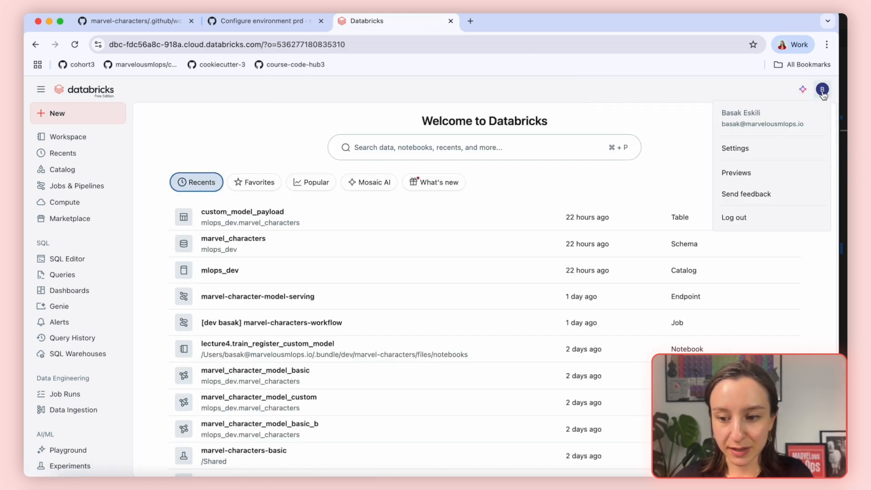
pyautogui.click(734, 148)
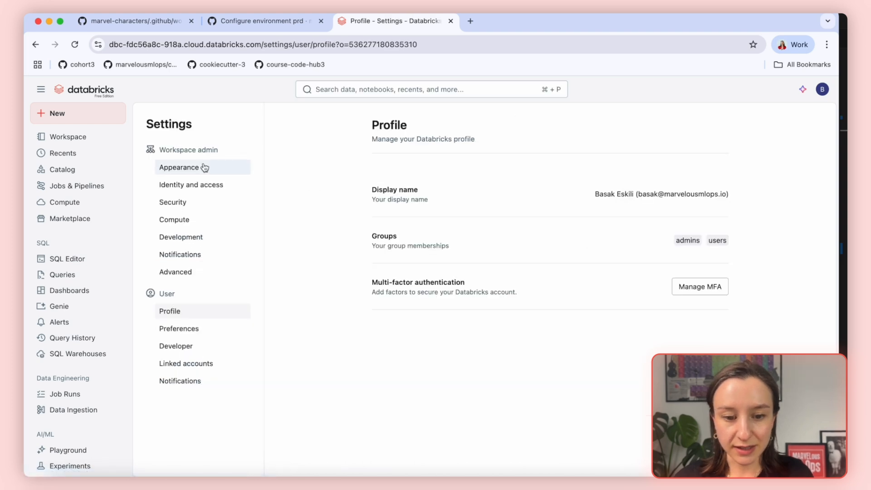
pyautogui.click(190, 184)
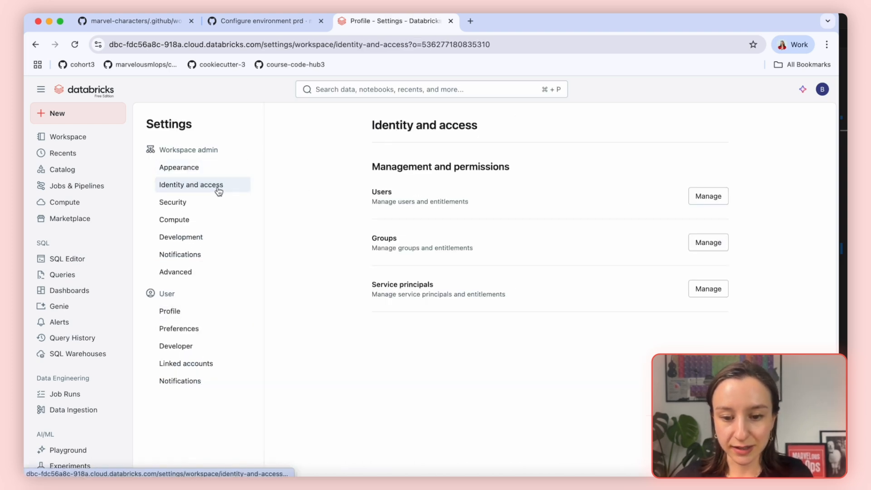
pyautogui.click(191, 185)
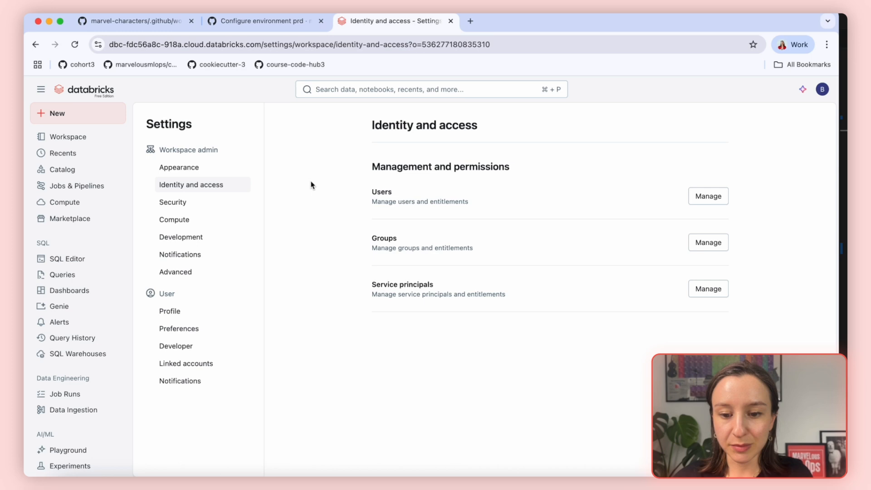
pyautogui.moveTo(329, 190)
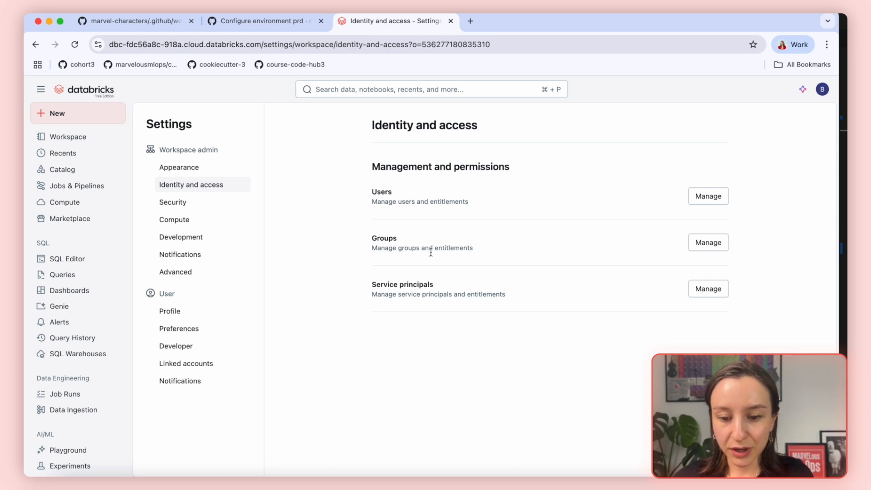
pyautogui.click(707, 289)
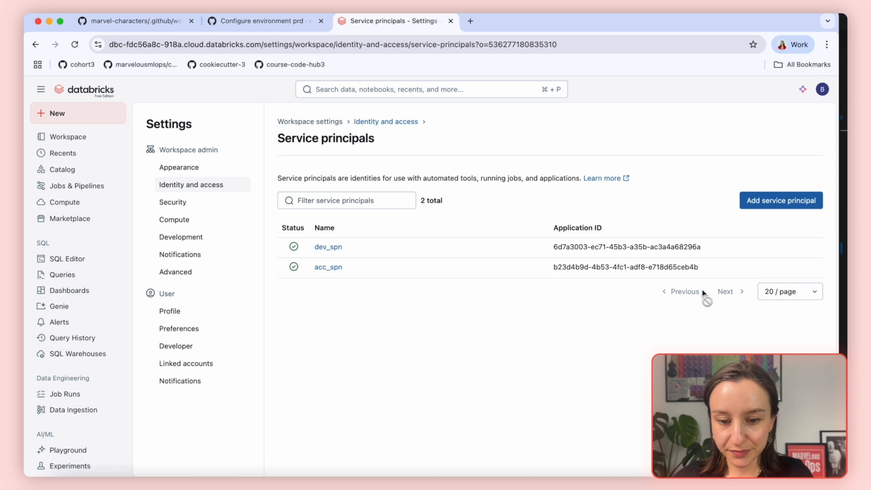
pyautogui.moveTo(426, 292)
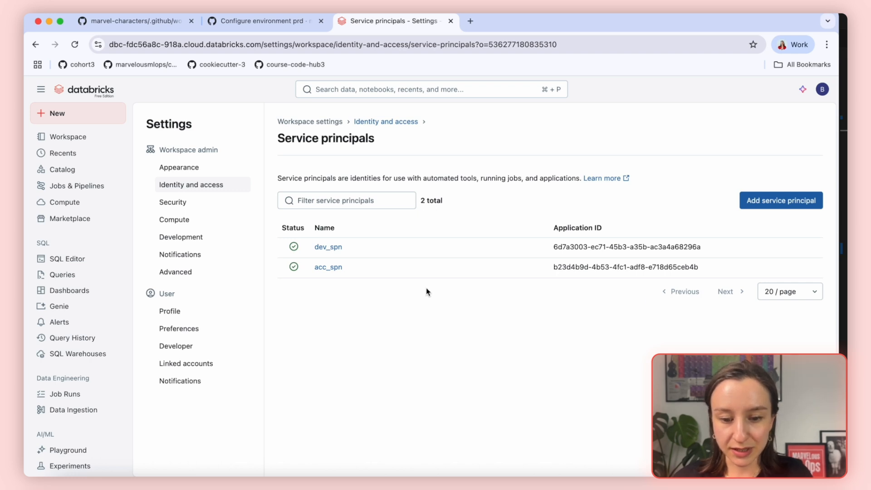
pyautogui.moveTo(330, 286)
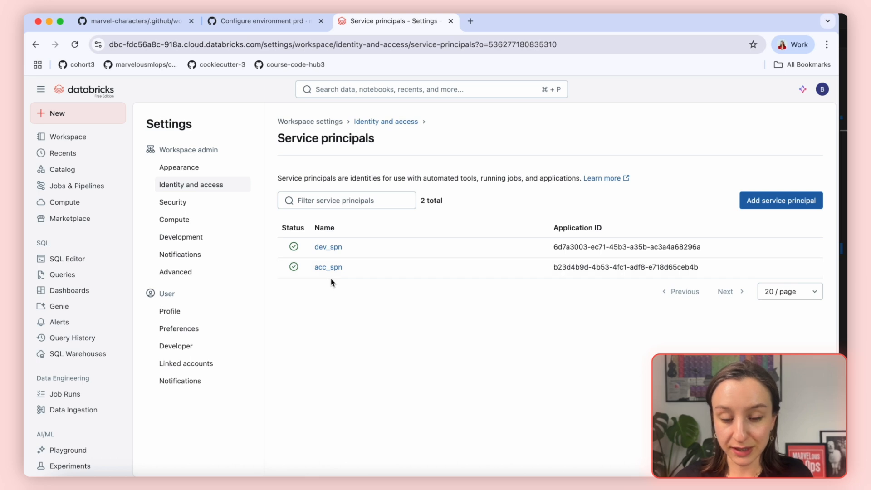
pyautogui.moveTo(501, 291)
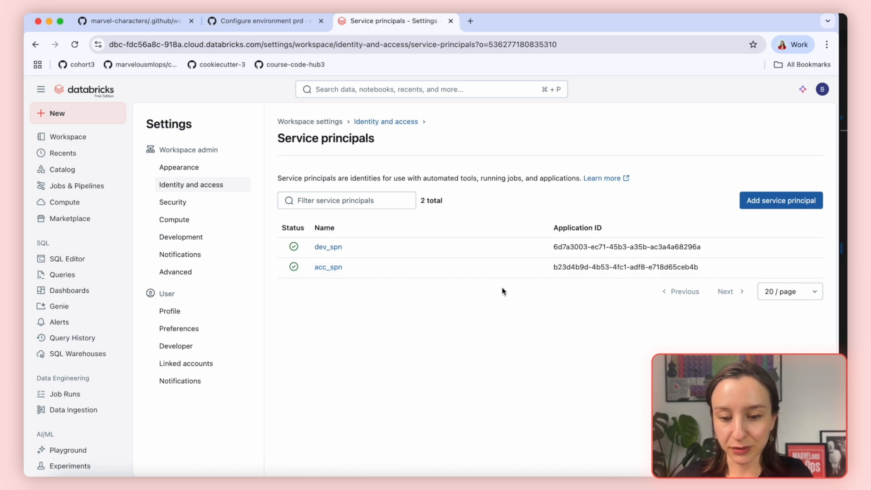
pyautogui.moveTo(780, 200)
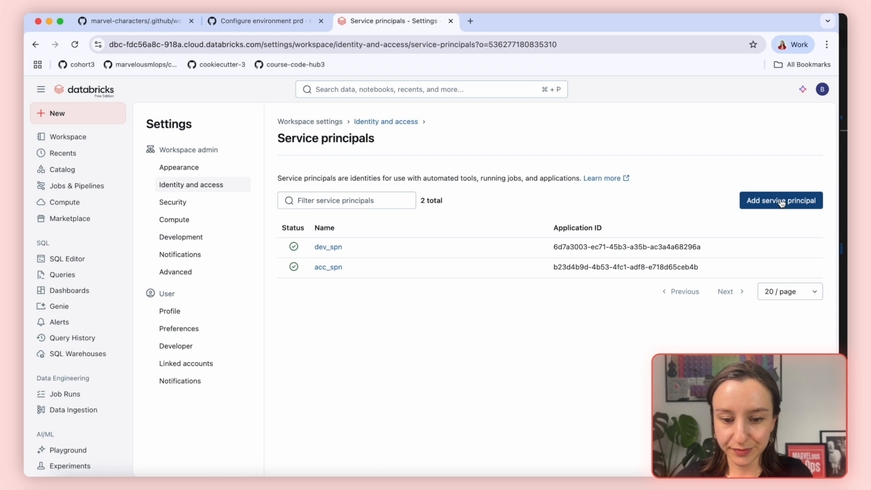
# Step: Add a new service principal named prd_spn to the workspace
pyautogui.click(780, 200)
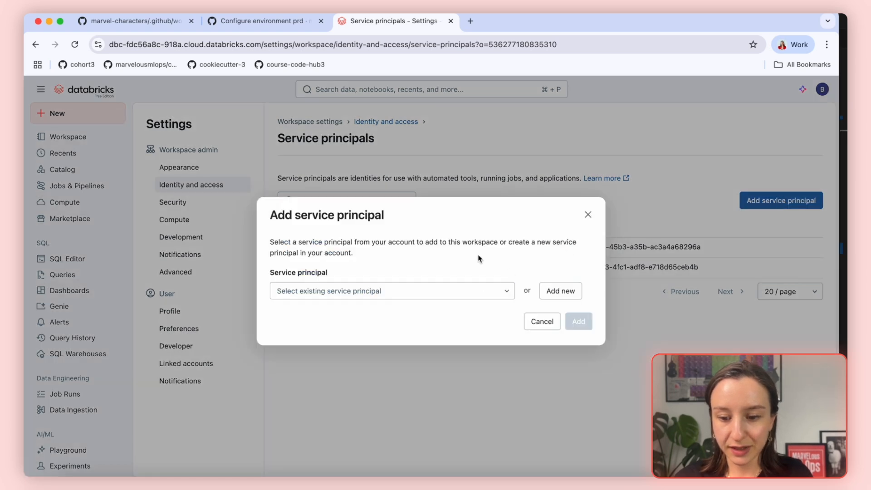
pyautogui.click(560, 290)
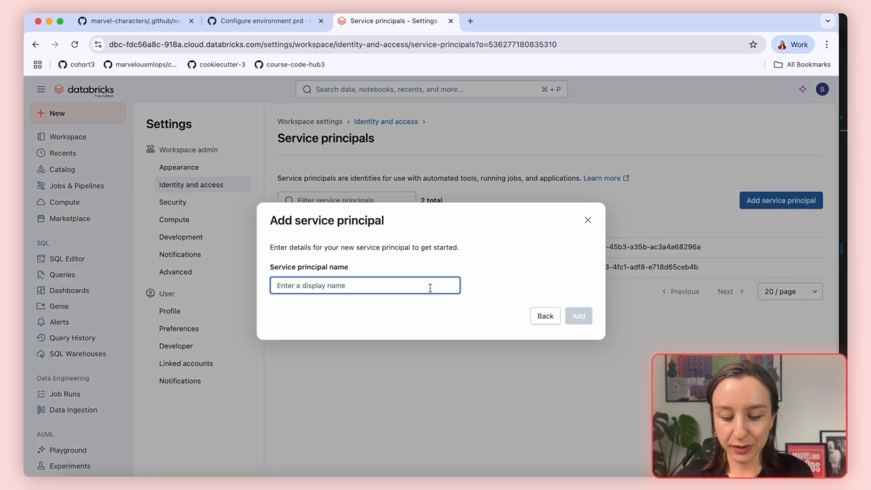
pyautogui.write('prd_spn')
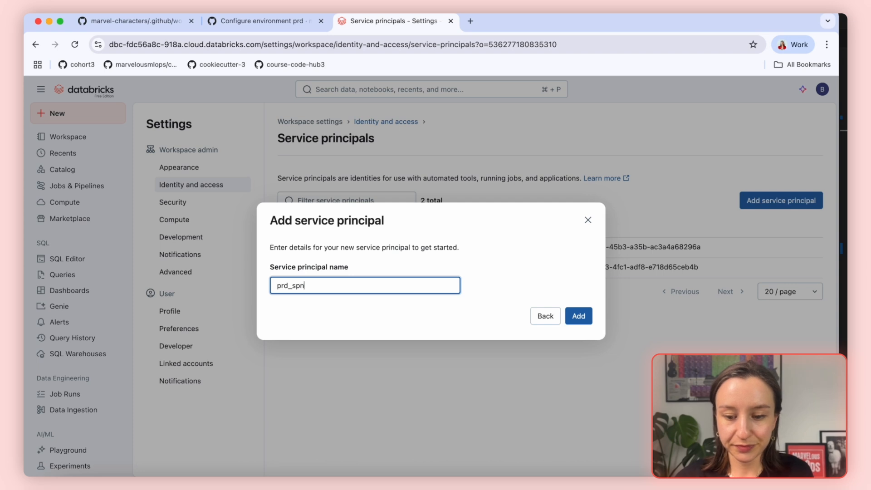
pyautogui.click(579, 316)
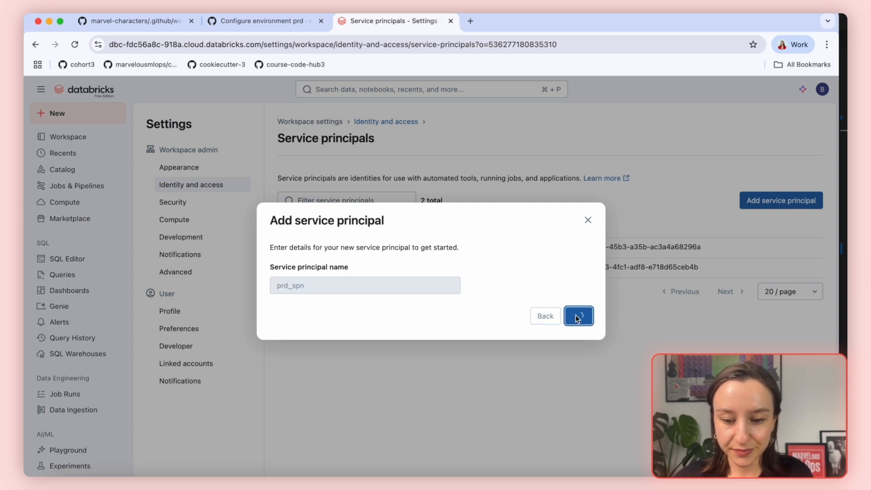
pyautogui.click(578, 316)
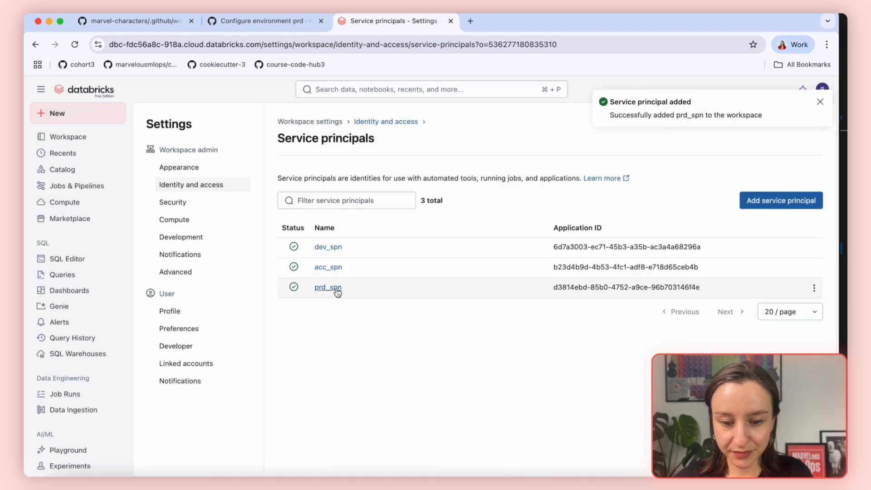
# Step: Generate a 90-day OAuth secret for prd_spn
pyautogui.click(327, 287)
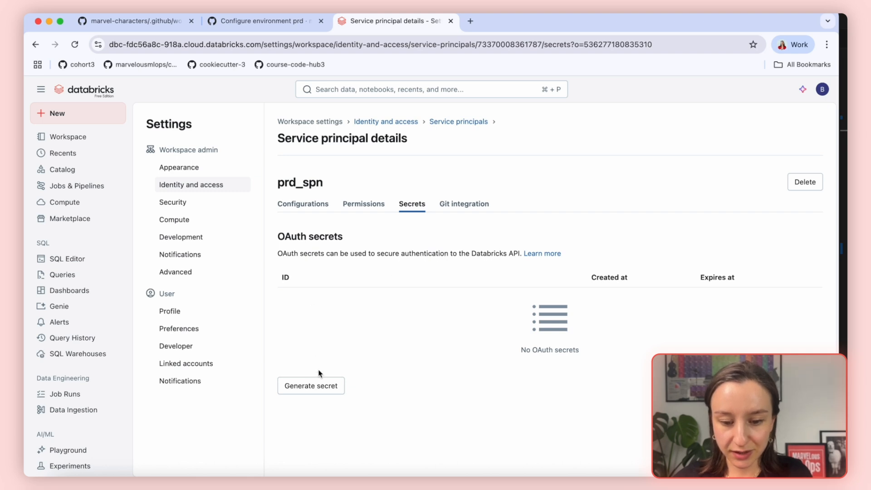
pyautogui.click(310, 386)
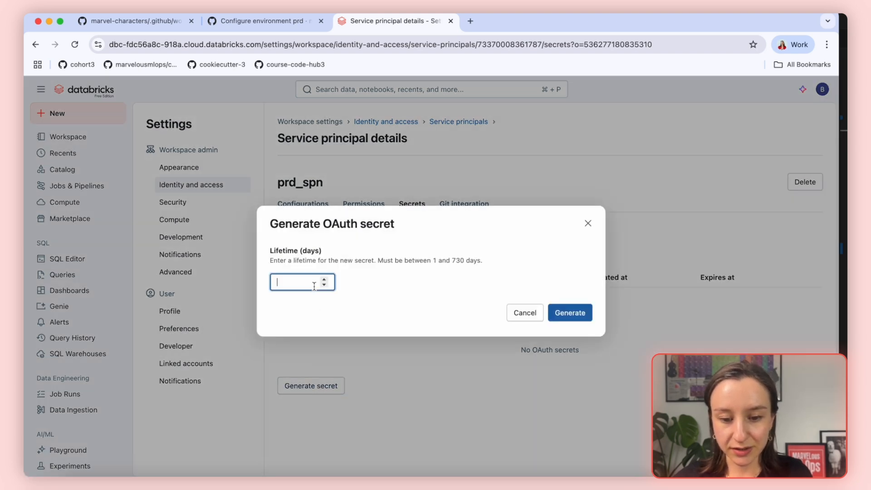
pyautogui.write('90')
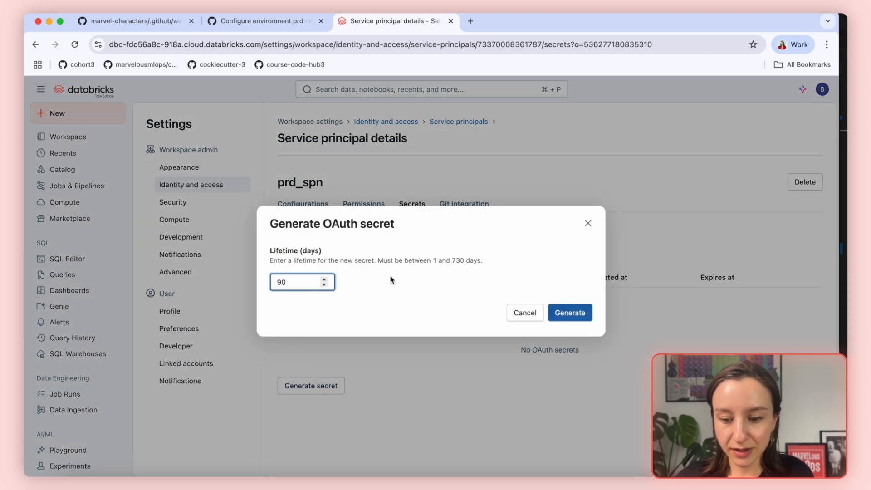
pyautogui.click(569, 312)
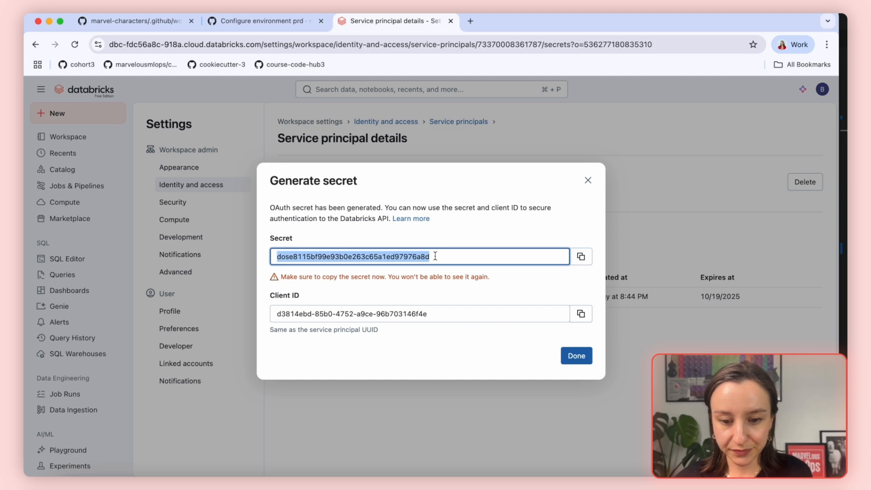
# Step: Save prd_spn's client ID as the prd secret DATABRICKS_CLIENT_ID
pyautogui.click(261, 21)
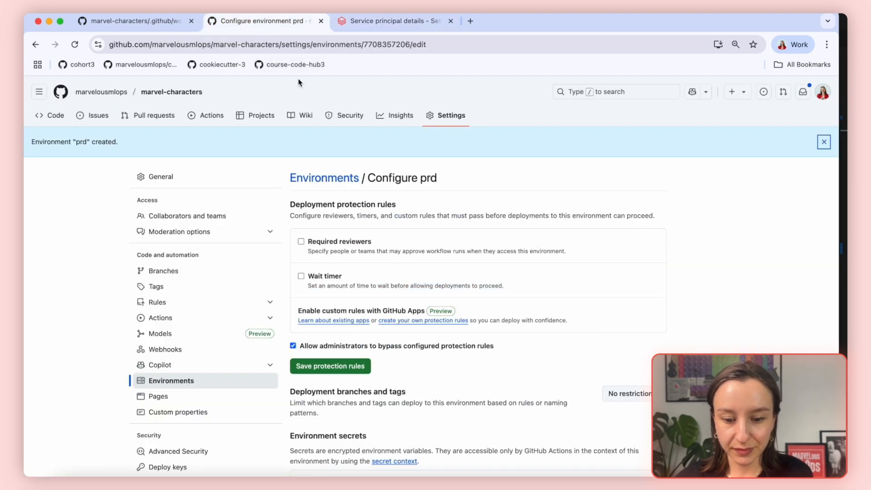
pyautogui.scroll(-3)
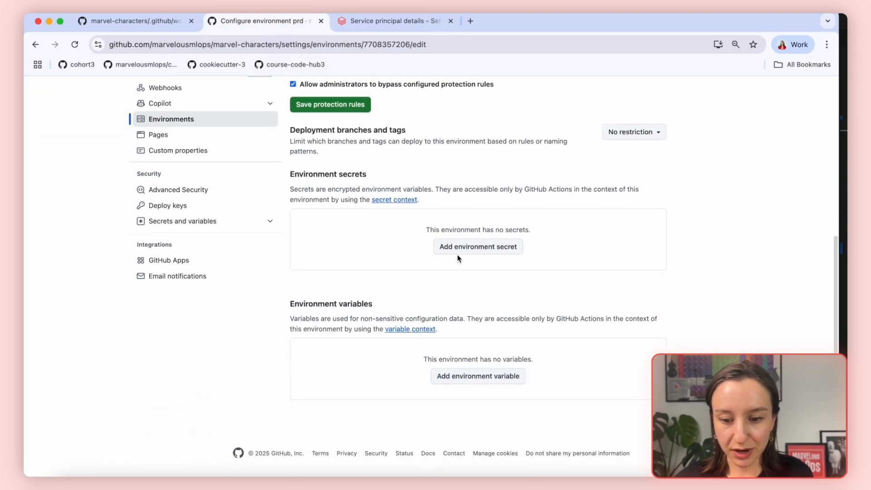
pyautogui.click(476, 246)
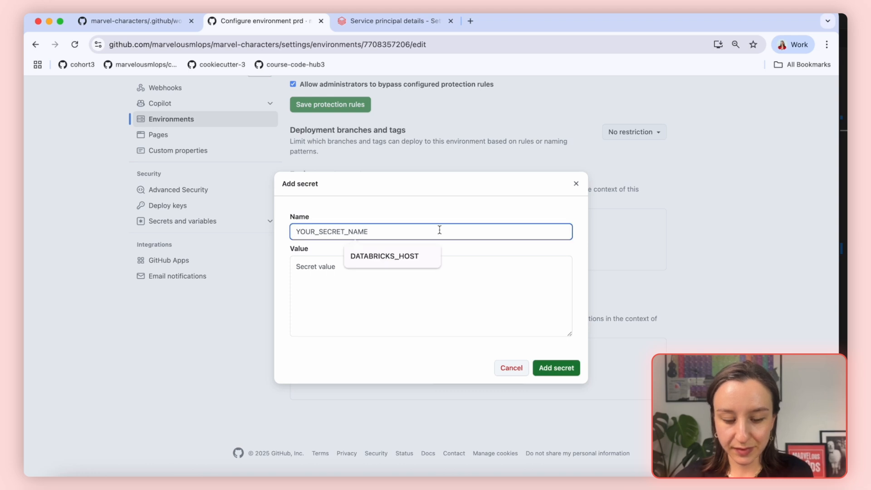
pyautogui.write('DA')
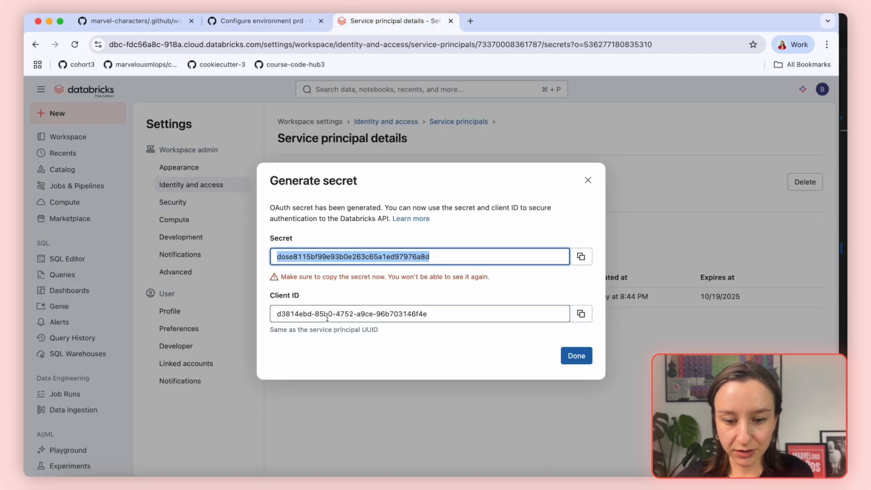
pyautogui.click(261, 21)
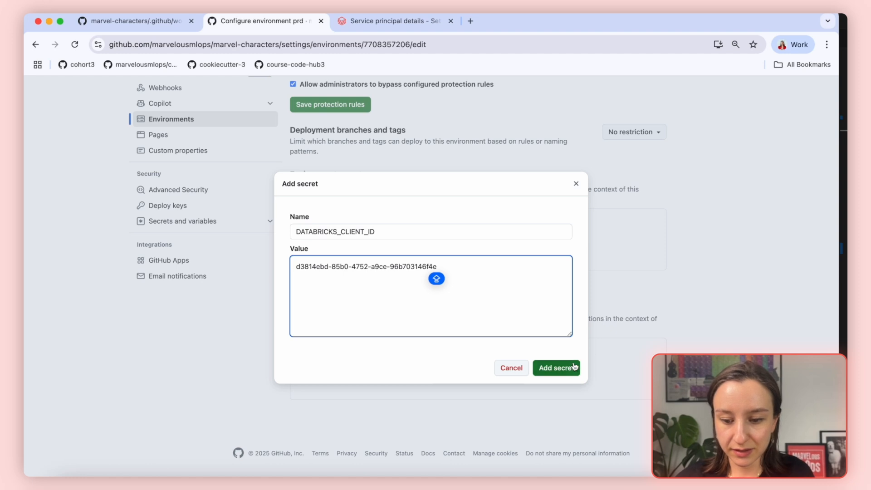
pyautogui.click(556, 367)
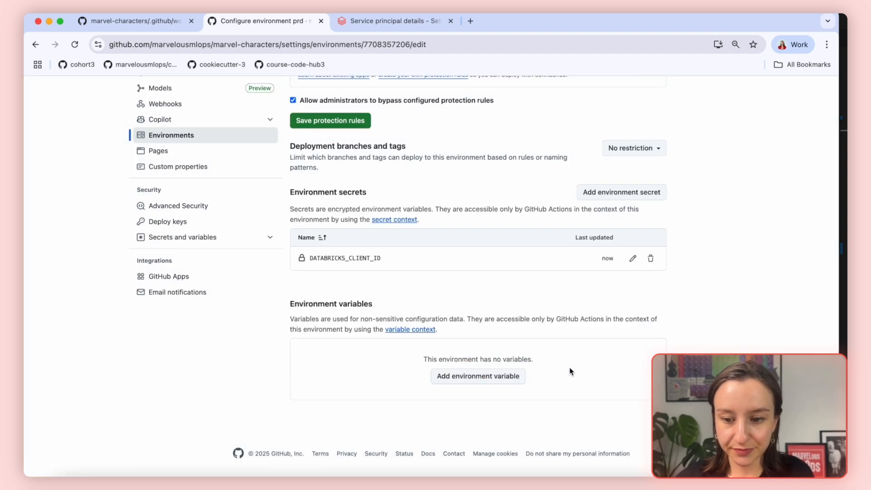
# Step: Save prd_spn's OAuth secret as the prd secret DATABRICKS_CLIENT_SECRET
pyautogui.click(394, 20)
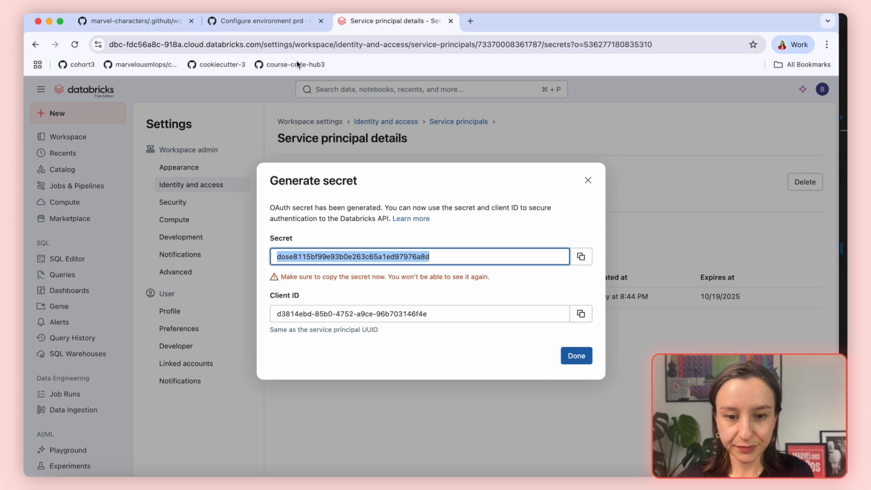
pyautogui.click(261, 21)
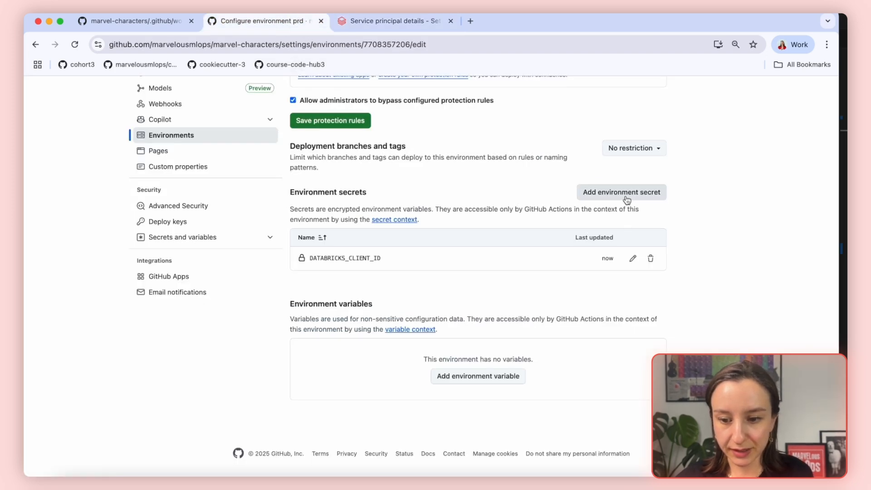
pyautogui.click(621, 191)
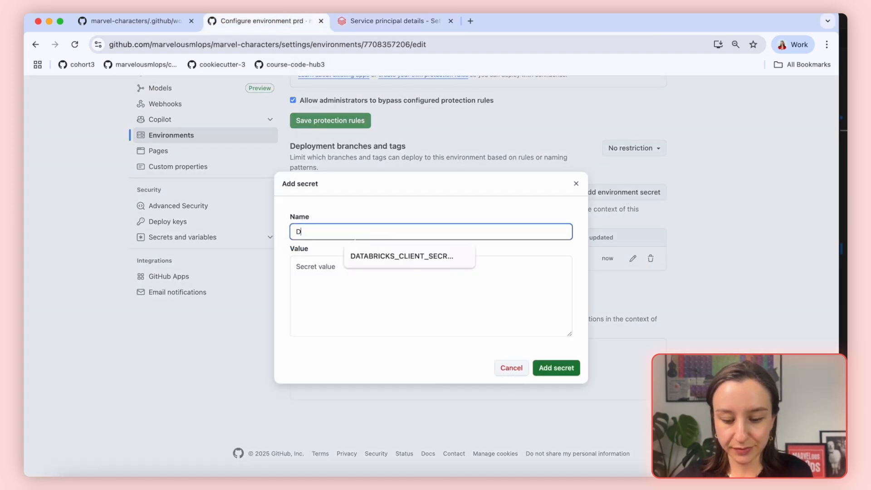
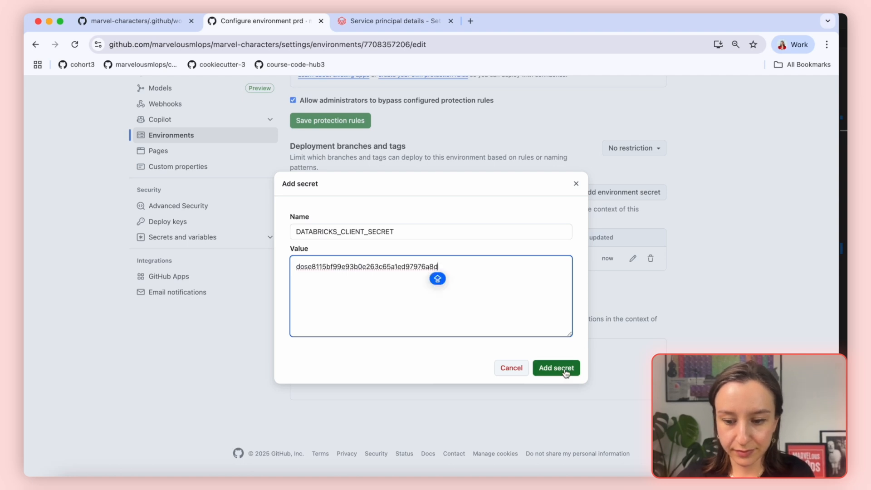
pyautogui.click(555, 367)
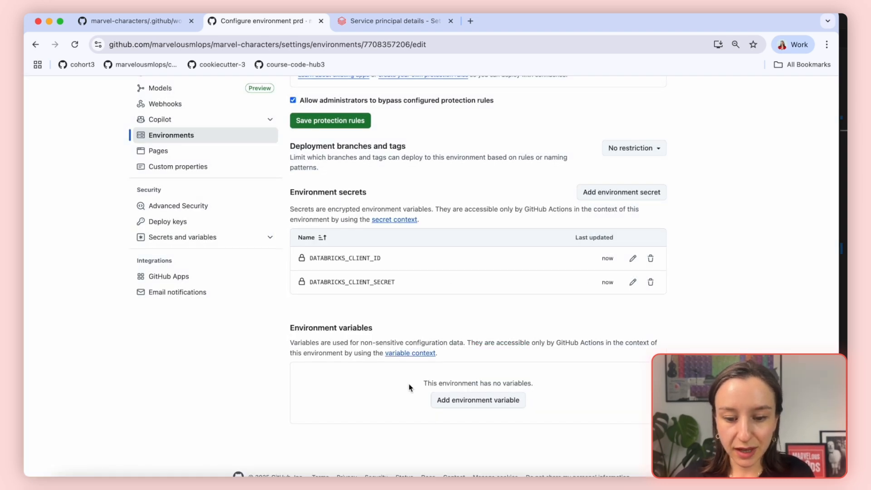
pyautogui.scroll(-3)
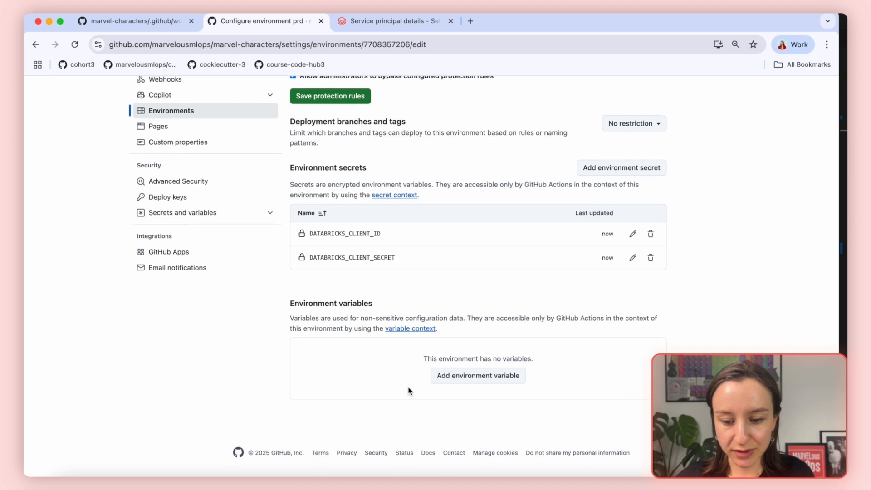
pyautogui.click(394, 21)
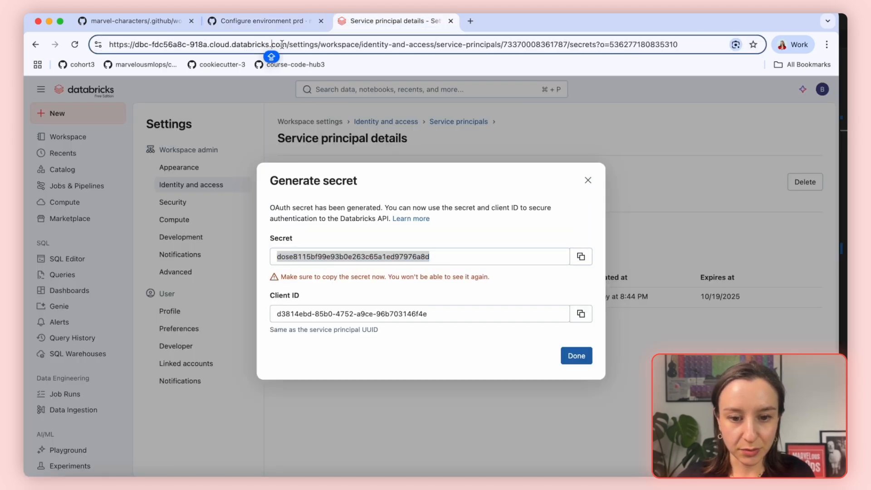
pyautogui.click(195, 45)
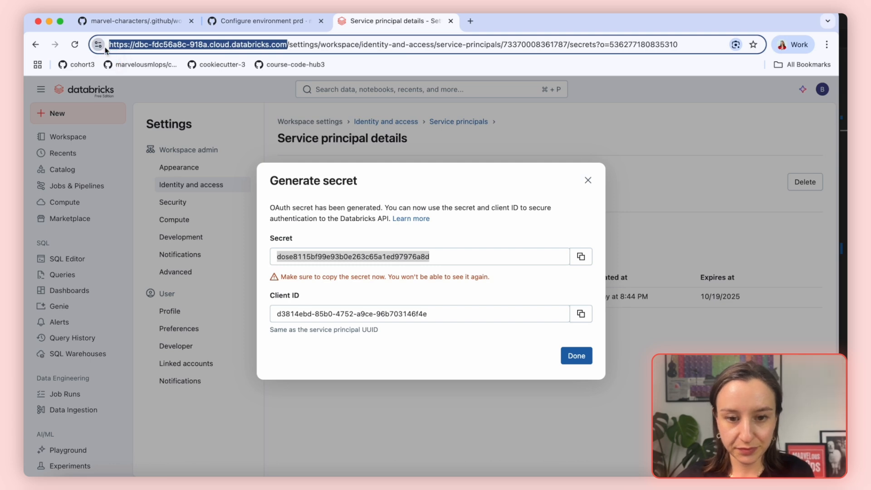
pyautogui.click(264, 21)
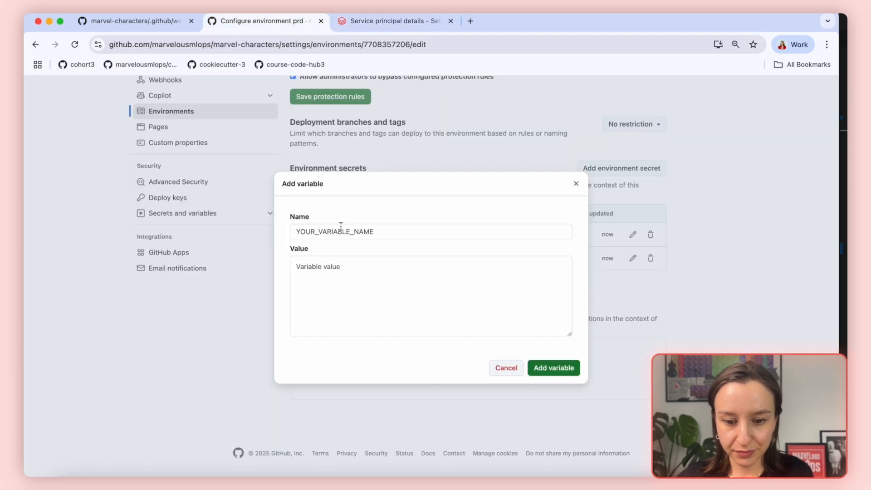
pyautogui.write('DATABRICKS_')
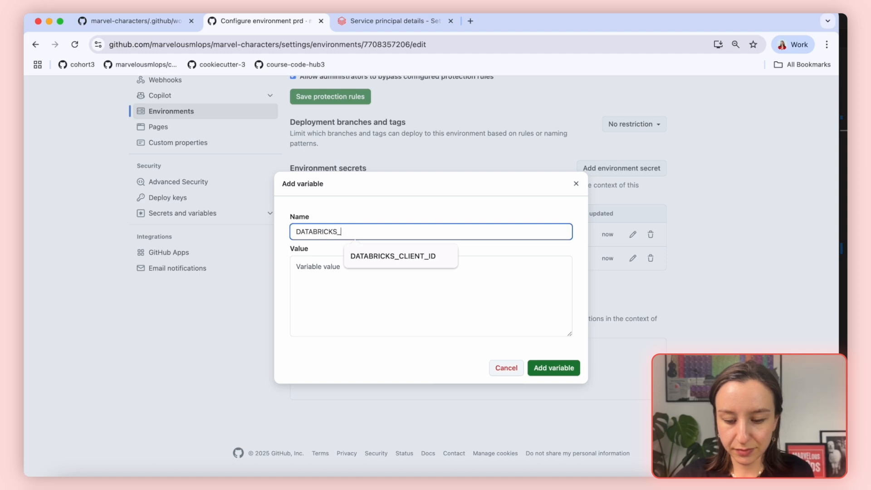
pyautogui.write('https://dbc-fdc56a8c-918a.cloud.databricks.com/')
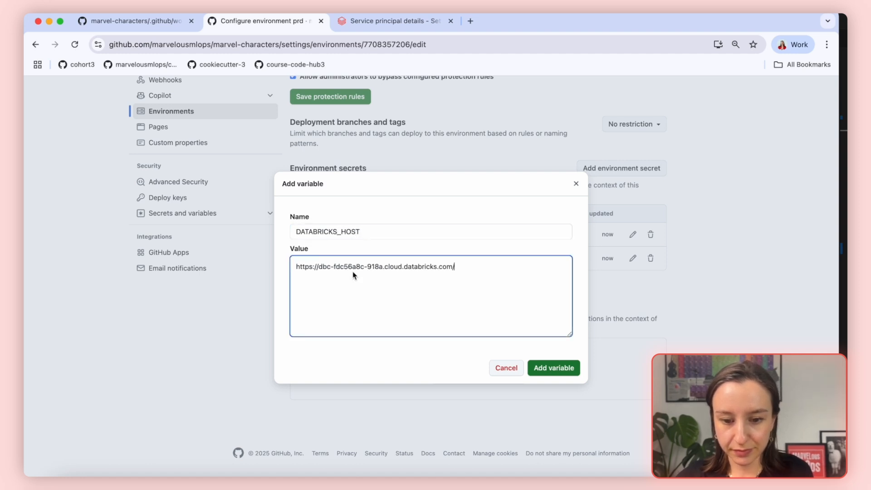
pyautogui.click(552, 368)
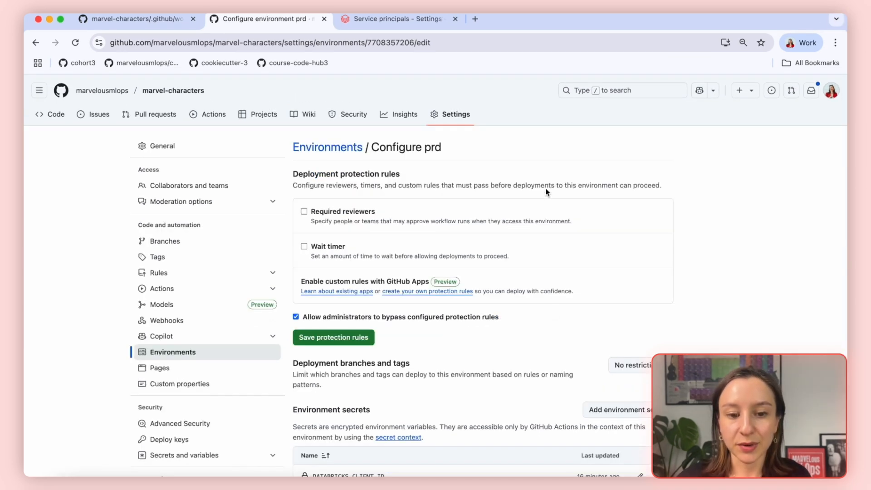
pyautogui.moveTo(534, 161)
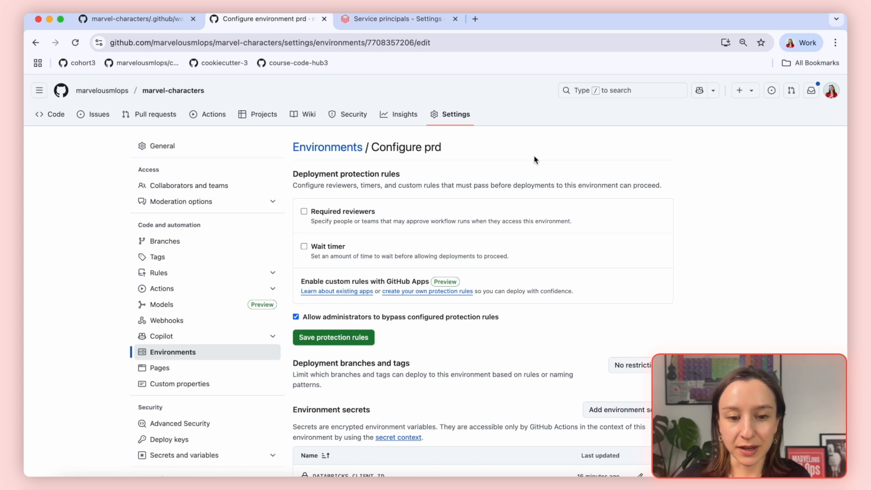
pyautogui.moveTo(493, 161)
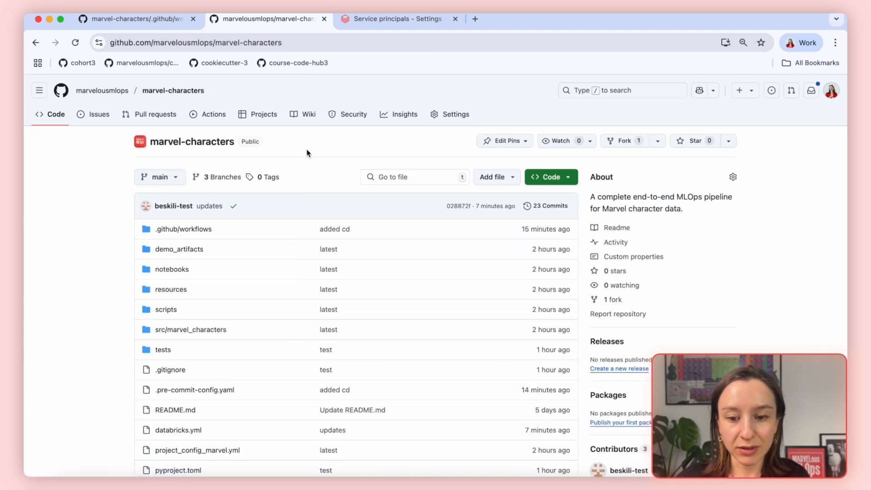
# Step: Create pull request #5, 'Update README.md', from beskili/demo into main
pyautogui.click(455, 114)
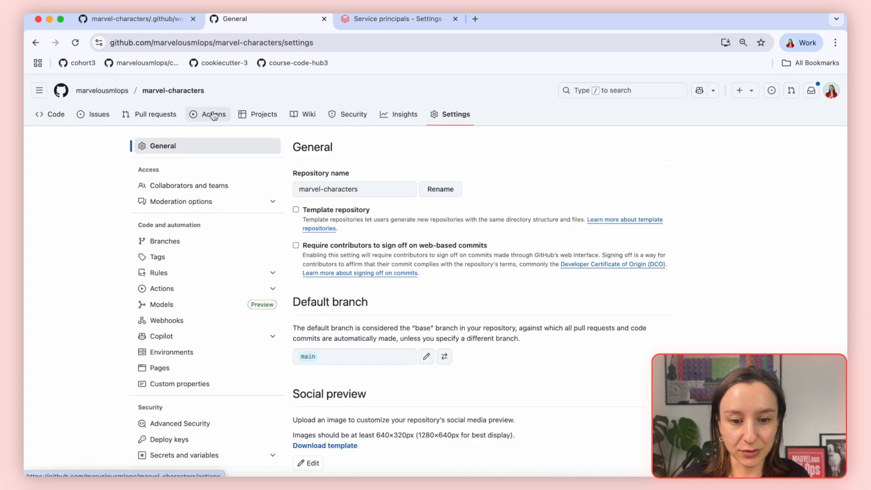
pyautogui.click(155, 114)
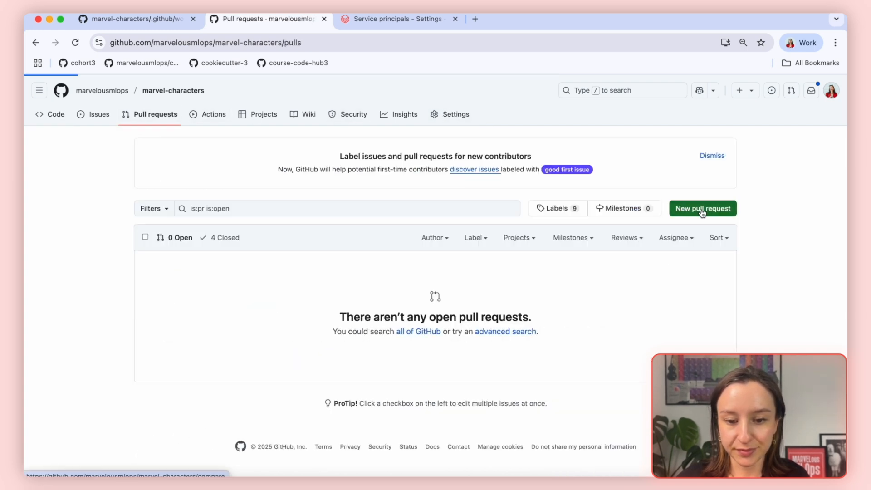
pyautogui.click(701, 208)
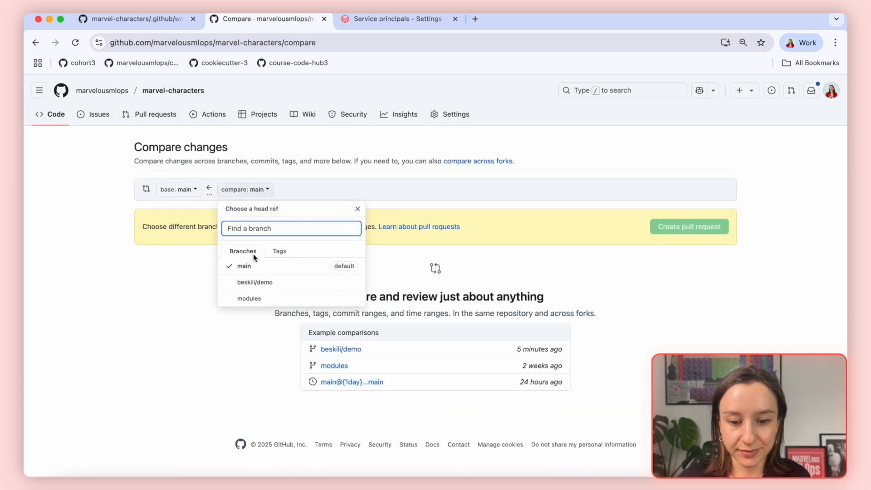
pyautogui.click(255, 282)
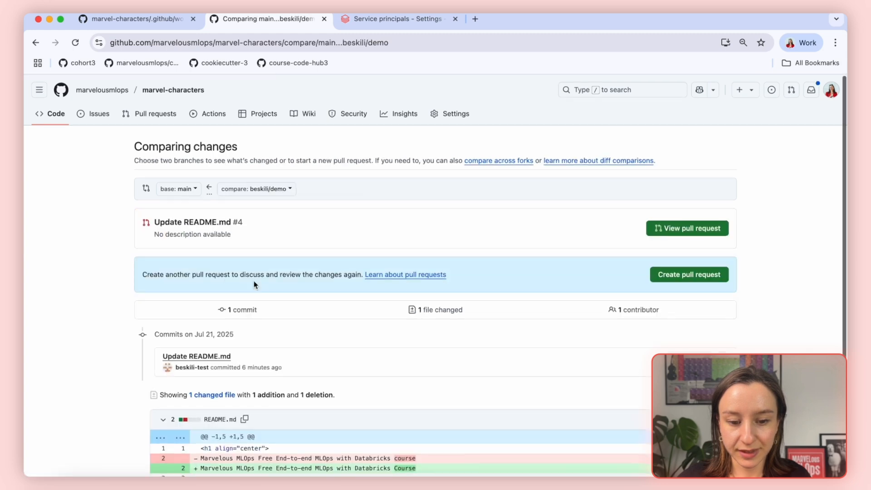
pyautogui.click(687, 274)
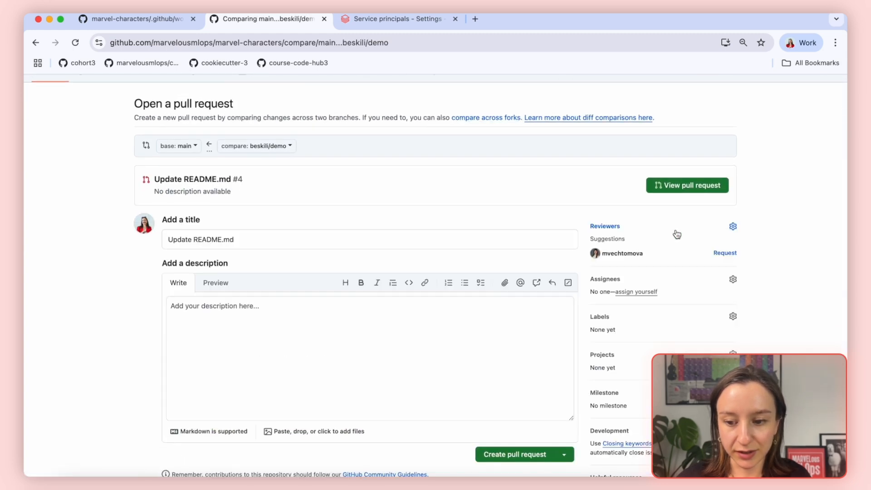
pyautogui.click(514, 455)
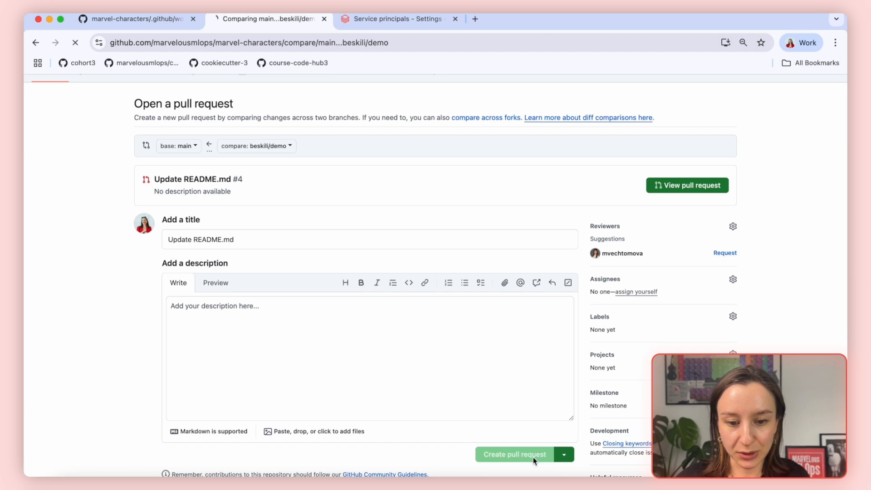
pyautogui.click(514, 454)
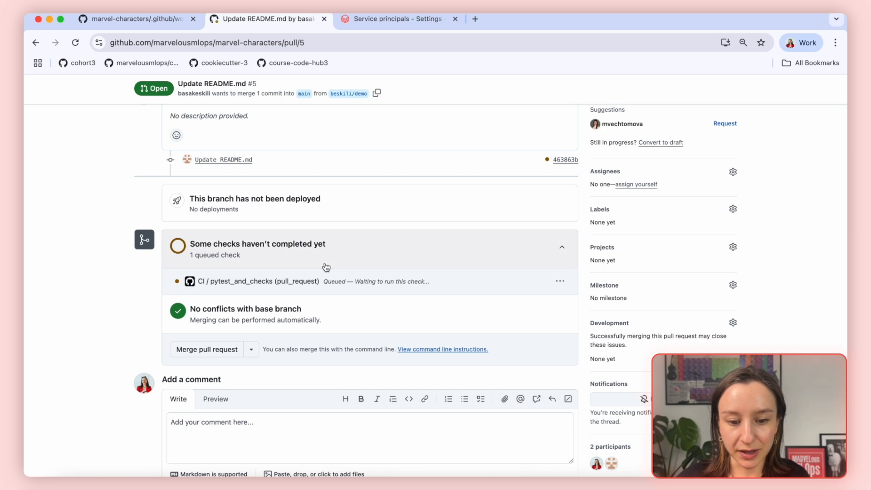
# Step: Follow the CI pytest_and_checks job and expand its 'Run pre-commit checks' log
pyautogui.scroll(-3)
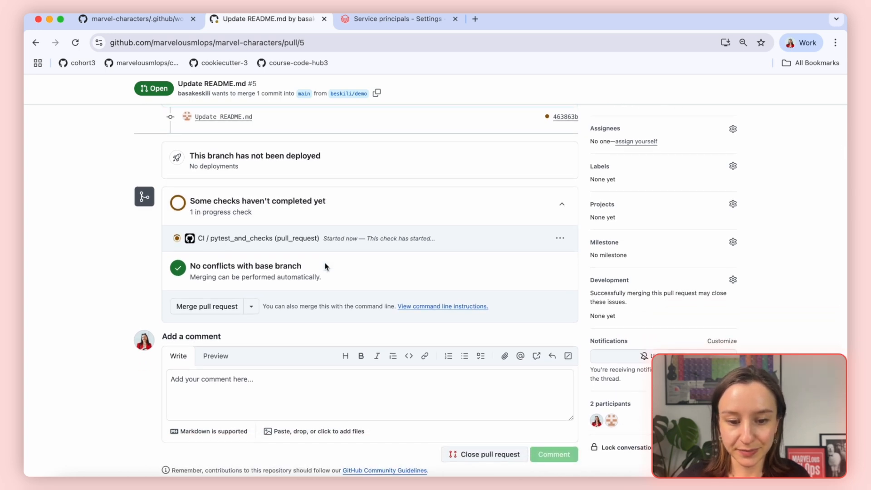
pyautogui.moveTo(258, 239)
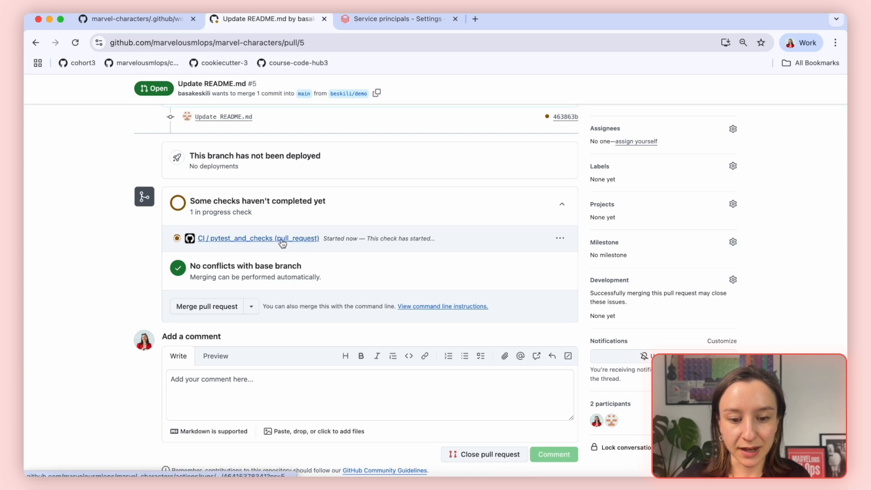
pyautogui.moveTo(303, 246)
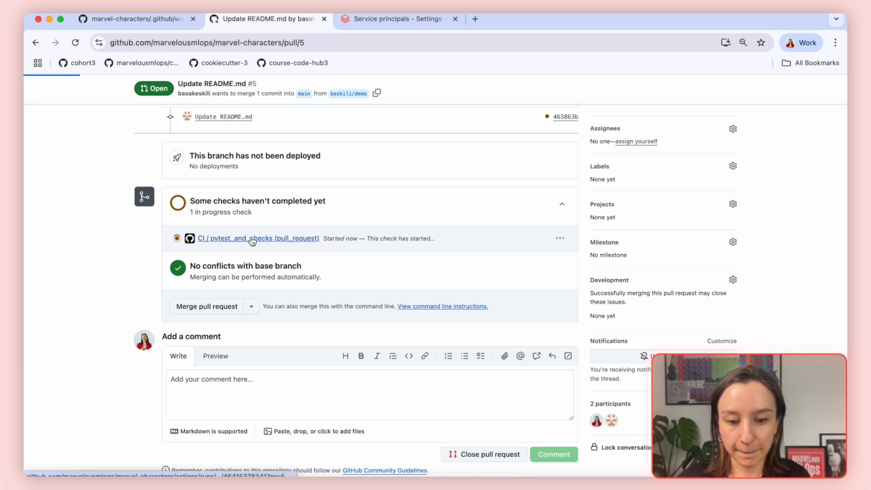
pyautogui.click(258, 237)
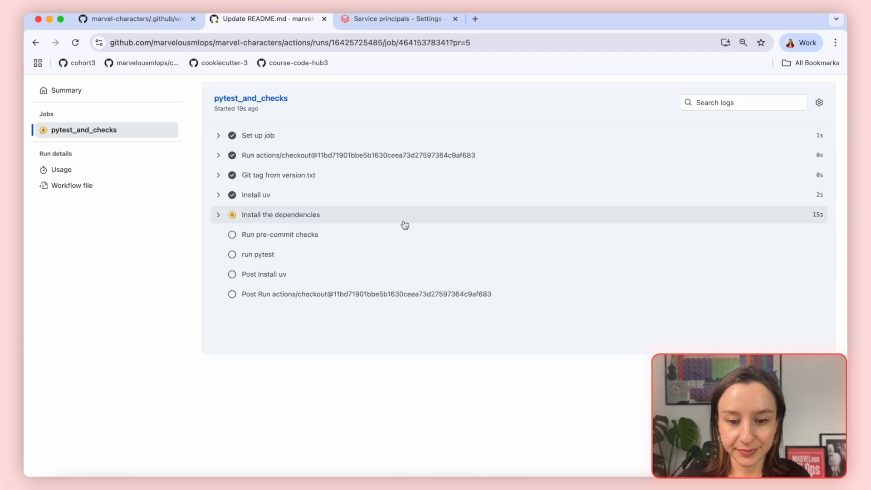
pyautogui.click(280, 234)
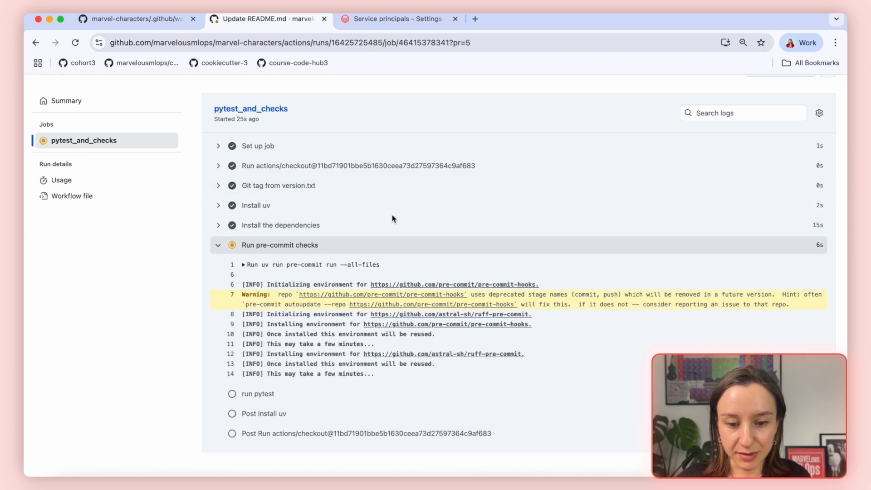
pyautogui.scroll(-3)
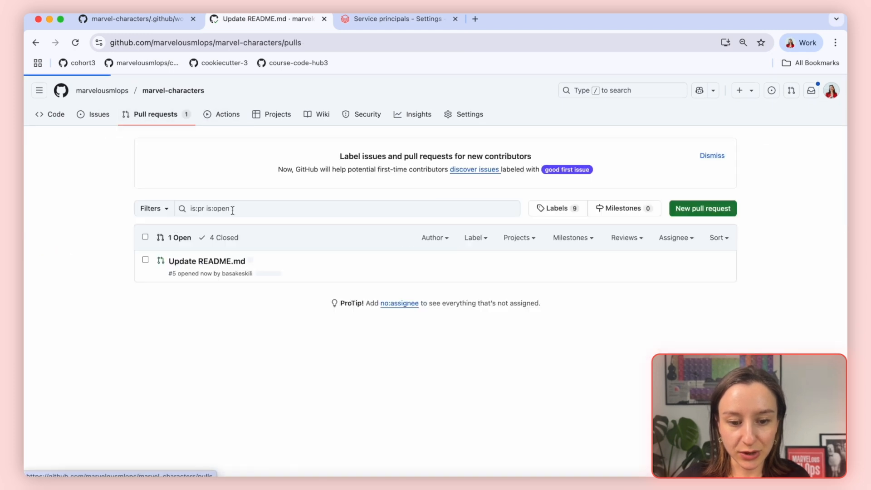
# Step: Merge the 'Update README.md' pull request into main with the default commit message
pyautogui.click(207, 262)
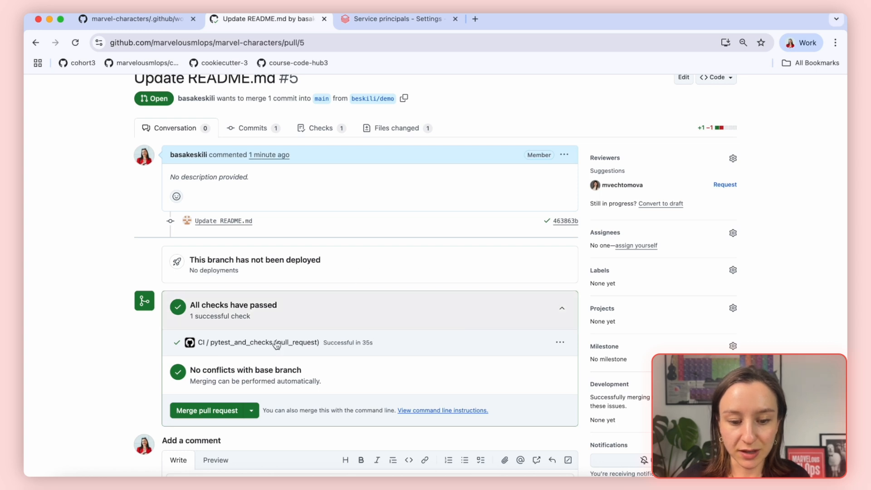
pyautogui.click(206, 410)
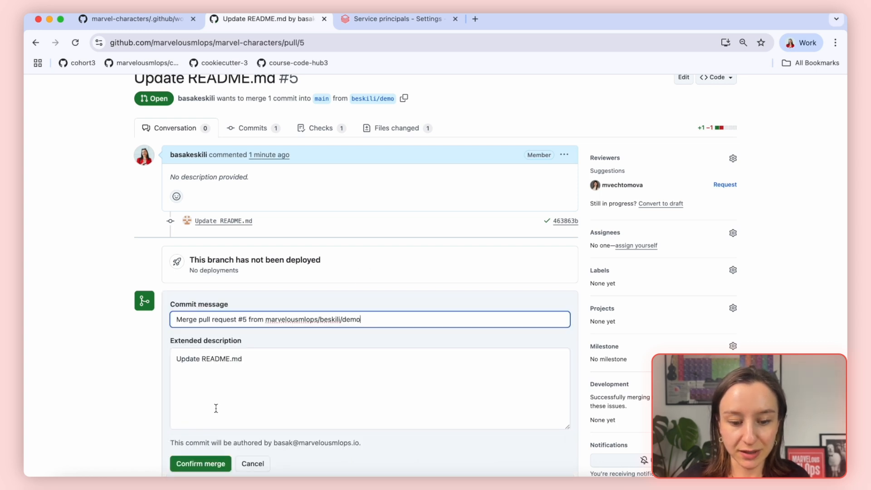
pyautogui.click(200, 462)
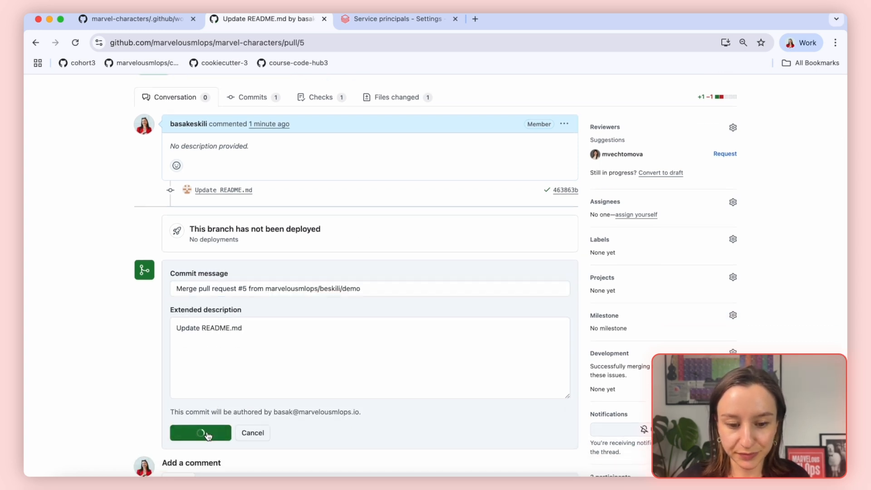
pyautogui.click(200, 433)
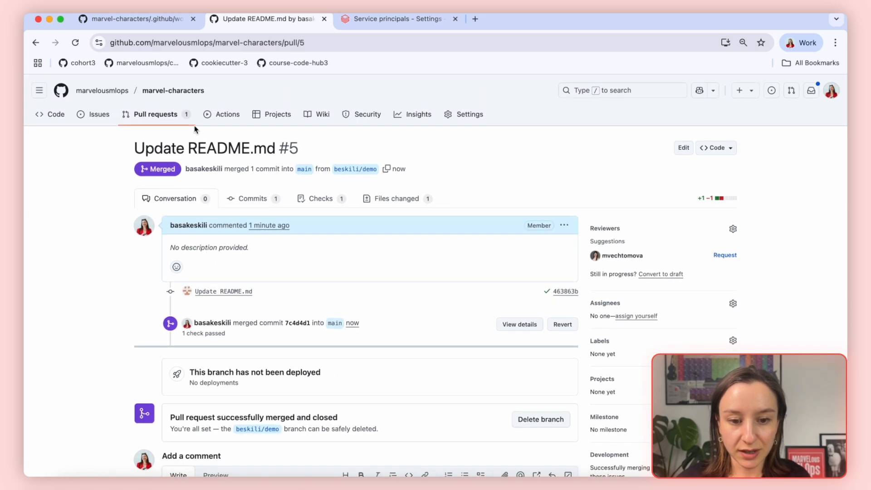
pyautogui.moveTo(226, 113)
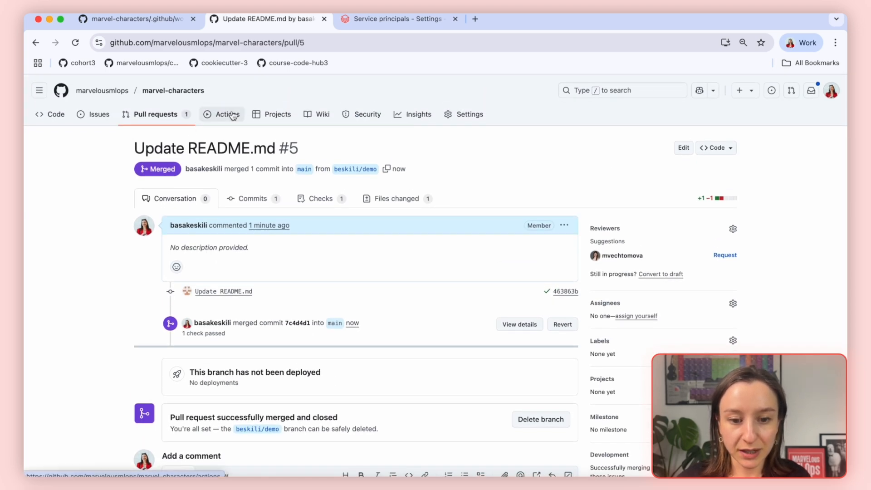
# Step: View CD run #15 for 'Merge pull request #5', with acc and prd deploys succeeded
pyautogui.click(224, 113)
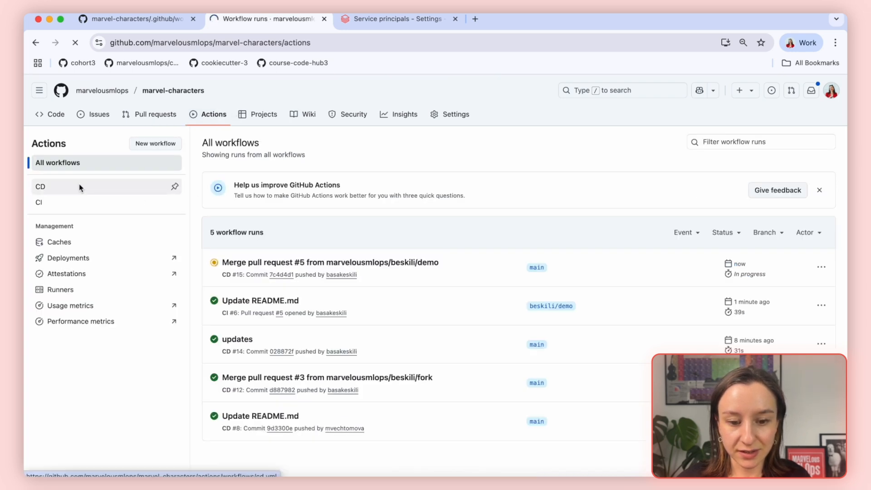
pyautogui.click(40, 186)
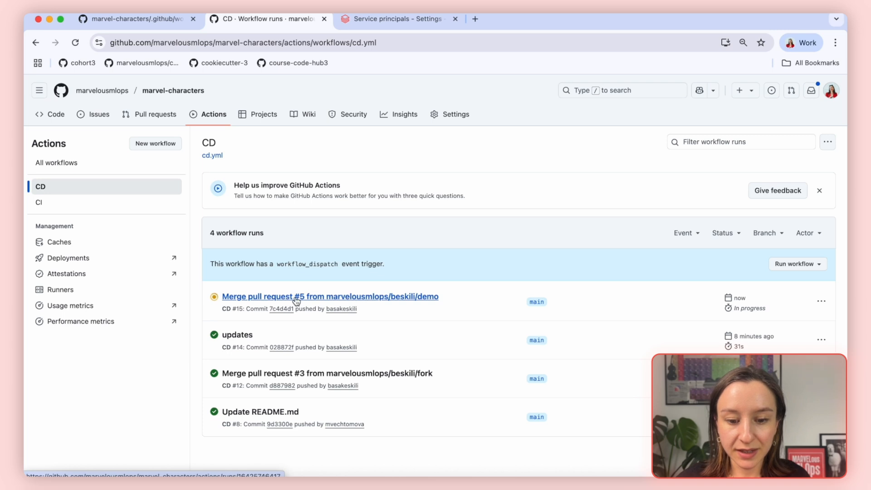
pyautogui.moveTo(354, 301)
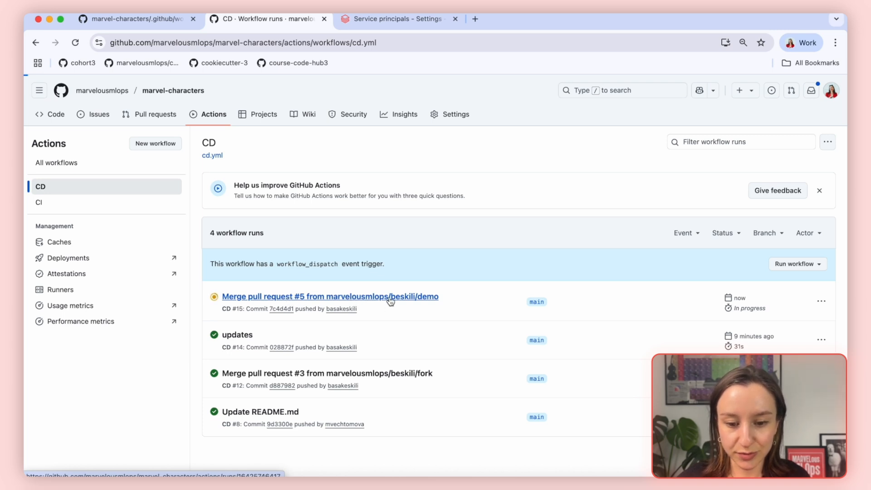
pyautogui.click(329, 296)
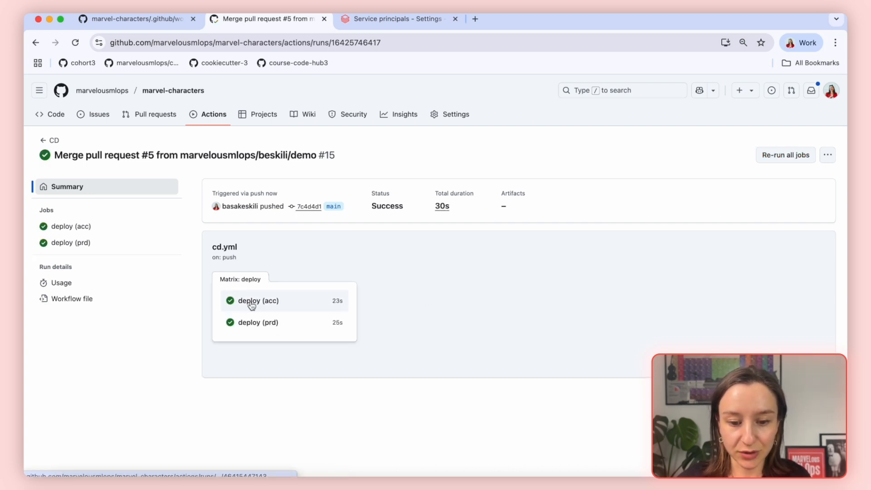
pyautogui.click(257, 300)
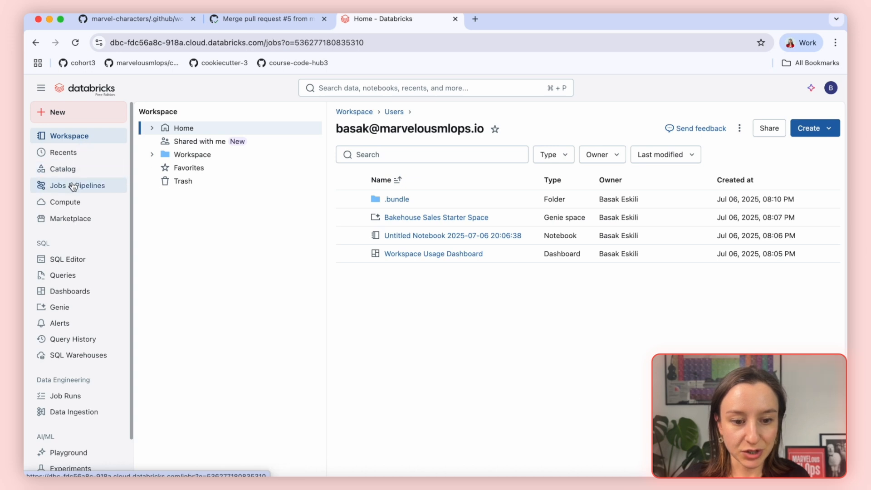
# Step: Check that the acc and prd marvel-characters workflows run as acc_spn and prd_spn
pyautogui.click(76, 185)
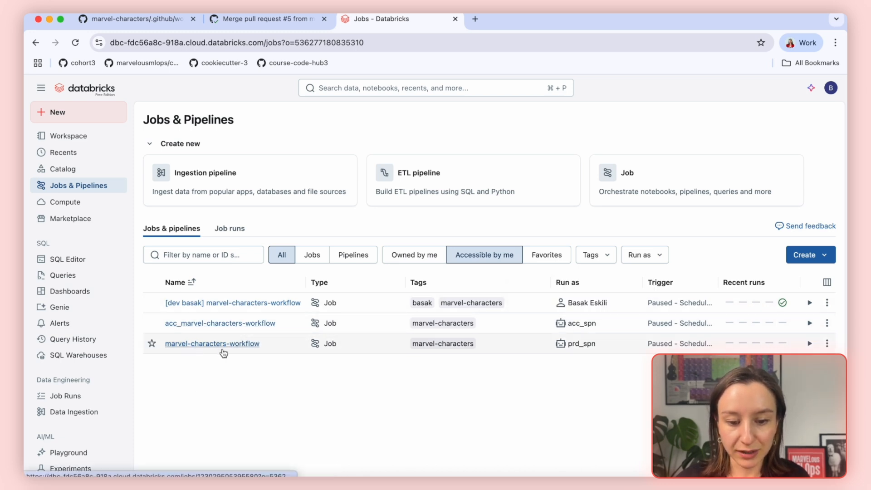
pyautogui.moveTo(586, 356)
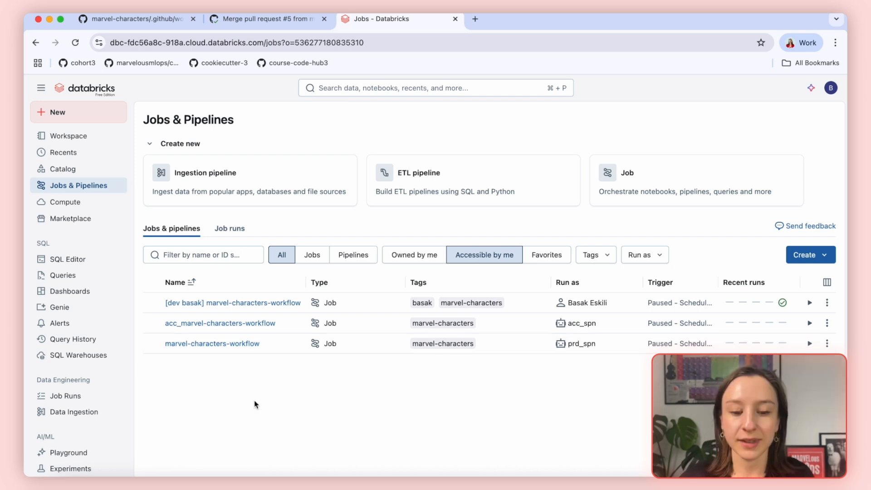
pyautogui.moveTo(250, 373)
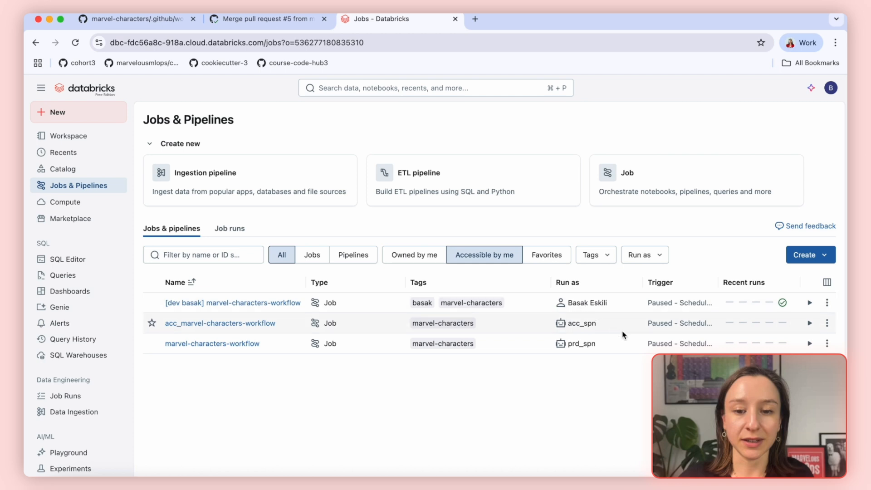
pyautogui.moveTo(582, 322)
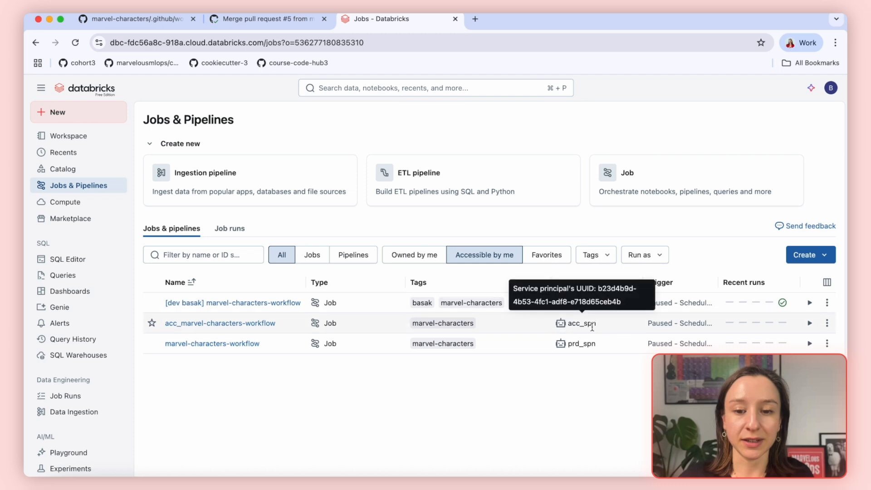
pyautogui.moveTo(604, 328)
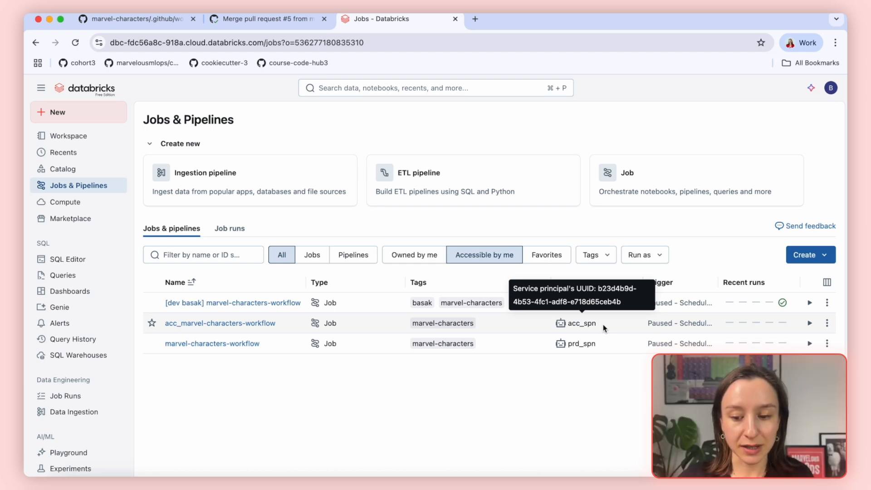
pyautogui.moveTo(391, 311)
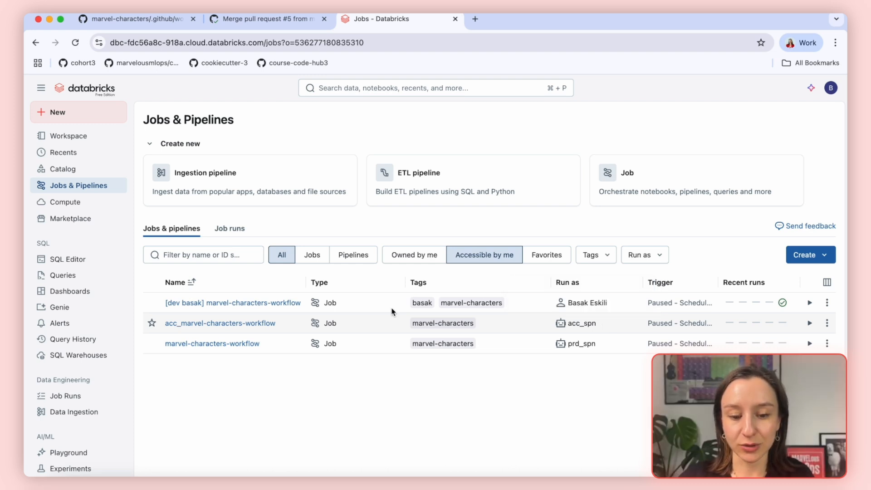
pyautogui.click(63, 169)
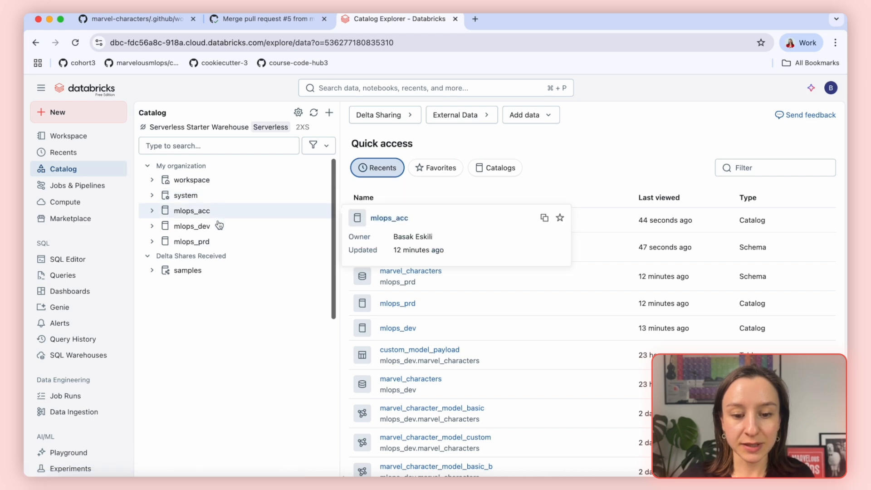
# Step: Grant acc_spn ALL PRIVILEGES on mlops_acc through the catalog's Permissions grant form
pyautogui.click(190, 210)
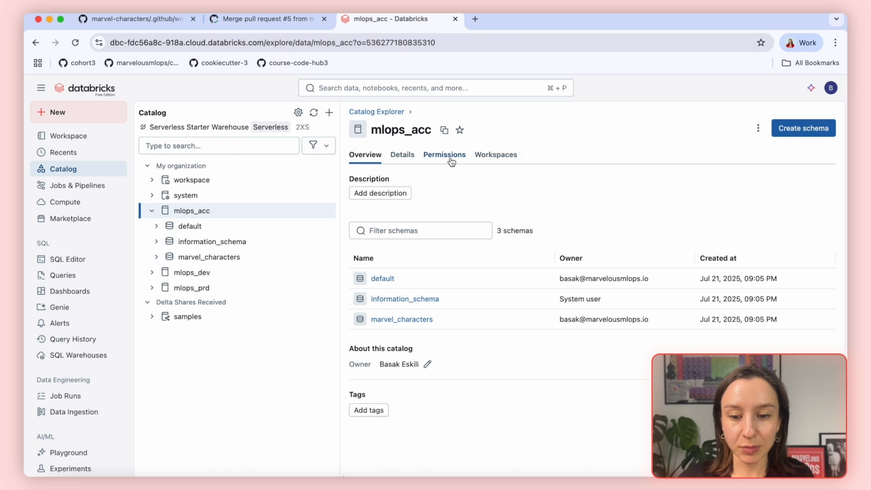
pyautogui.click(444, 154)
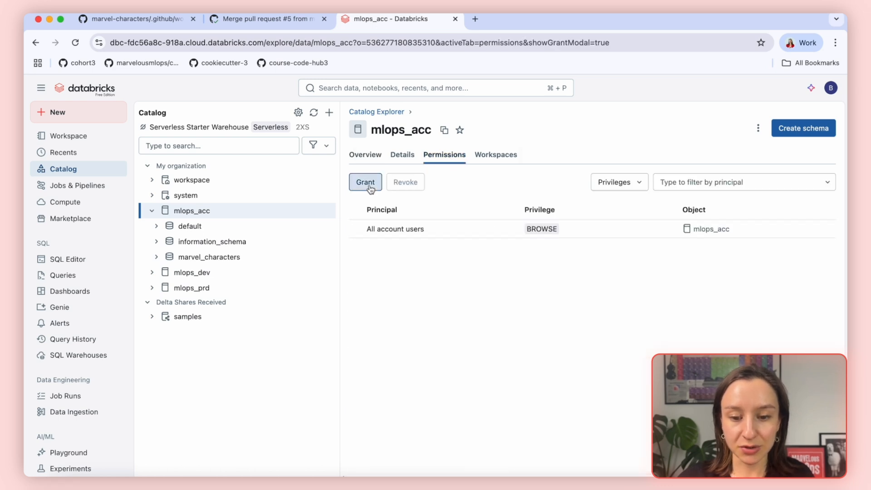
pyautogui.click(364, 182)
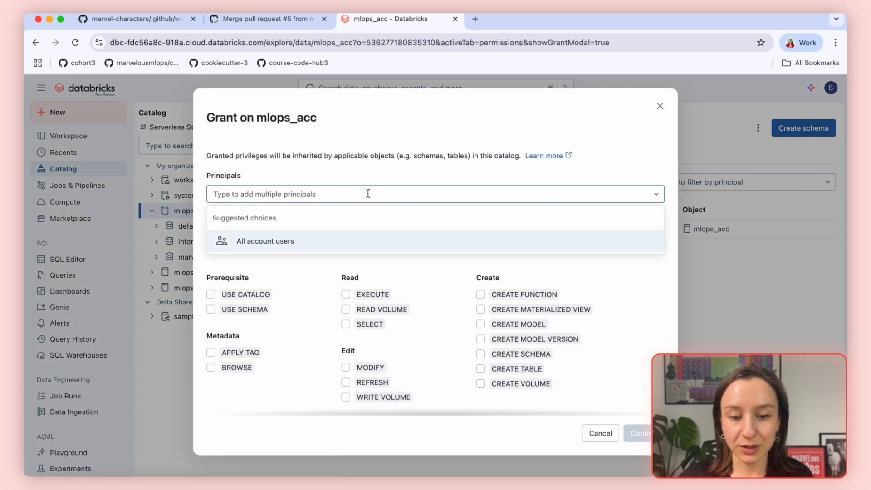
pyautogui.click(366, 194)
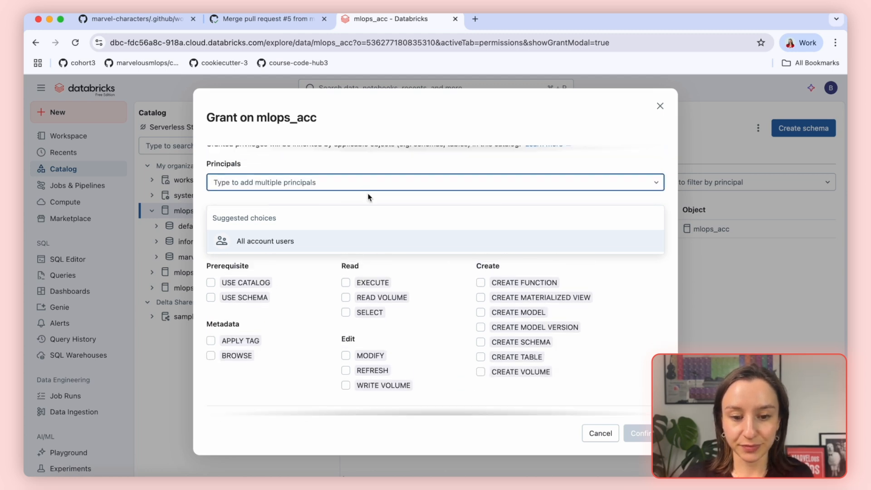
pyautogui.write('spn')
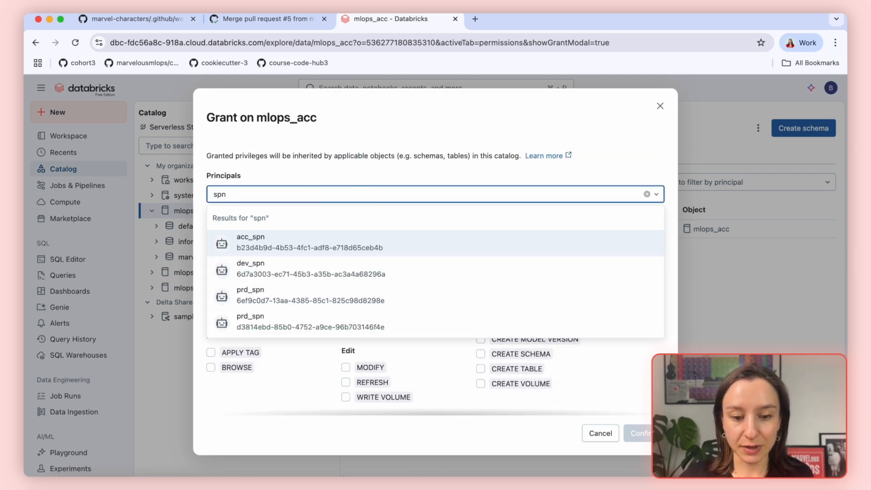
pyautogui.click(250, 242)
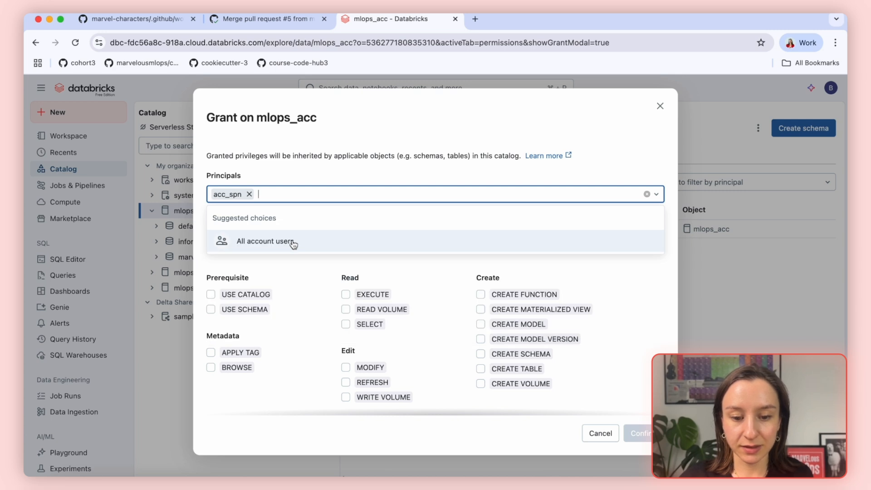
pyautogui.click(210, 361)
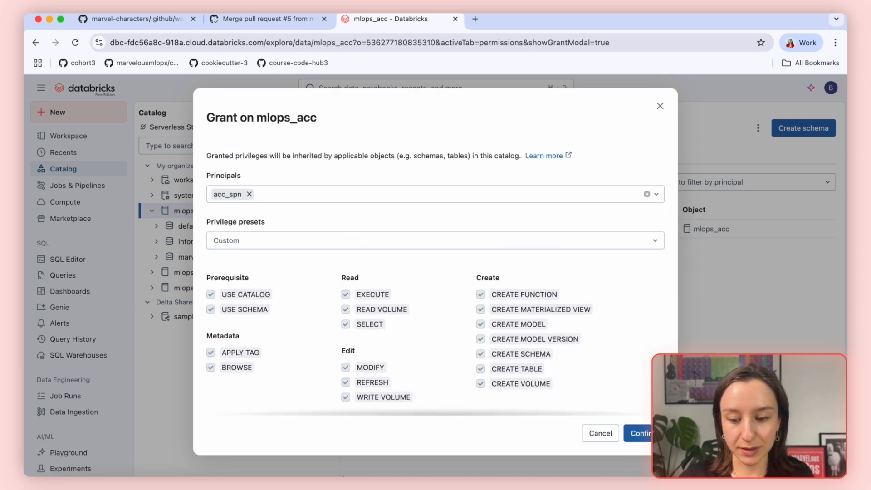
pyautogui.click(640, 433)
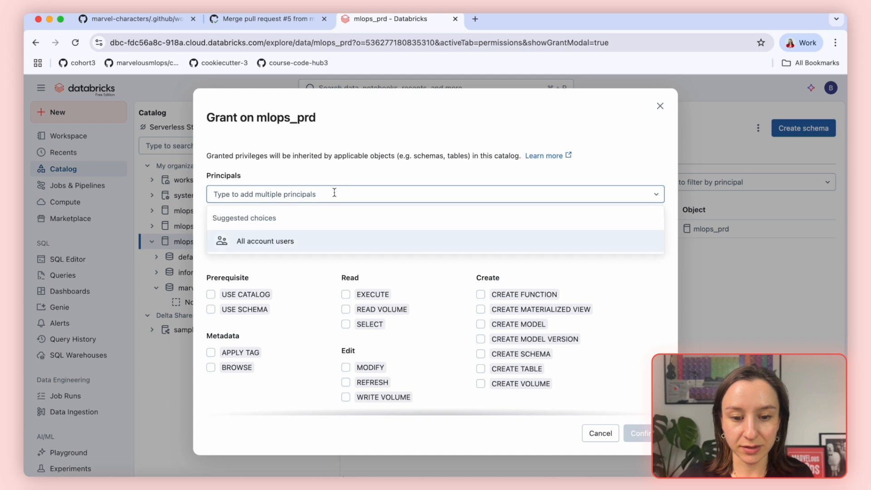
# Step: Grant prd_spn ALL PRIVILEGES on mlops_prd and return to the jobs list
pyautogui.write('spn')
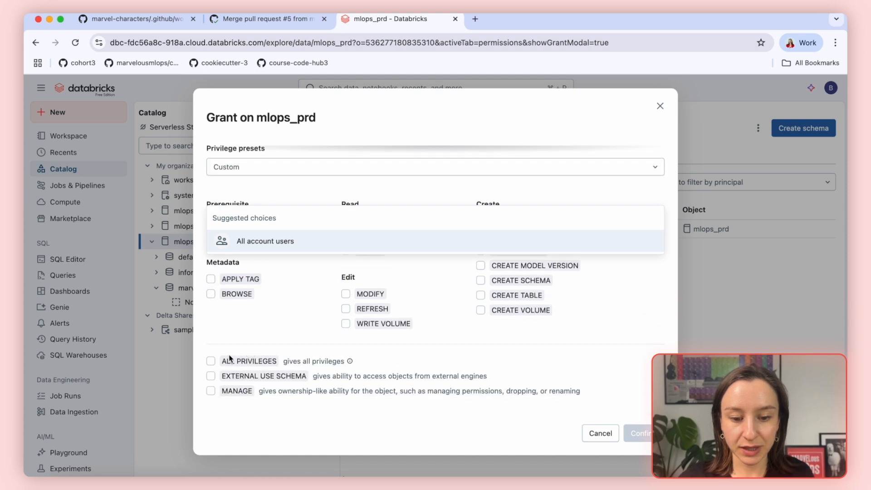
pyautogui.click(210, 361)
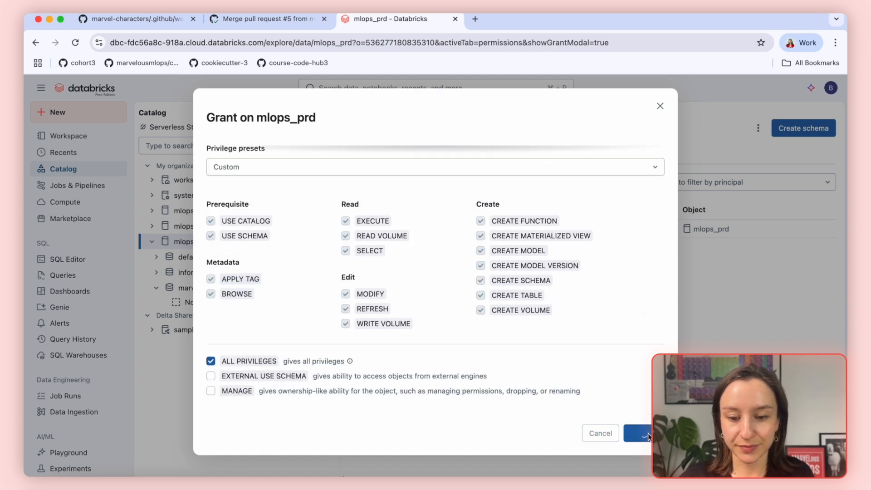
pyautogui.click(636, 433)
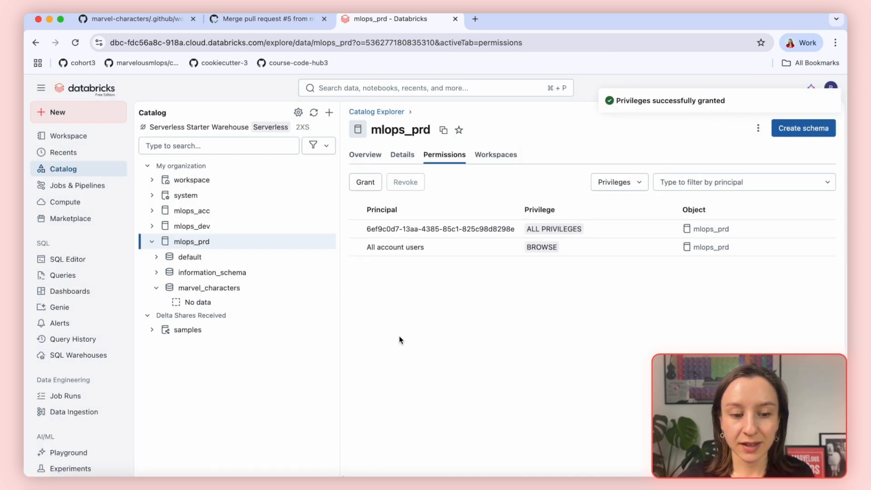
pyautogui.click(77, 185)
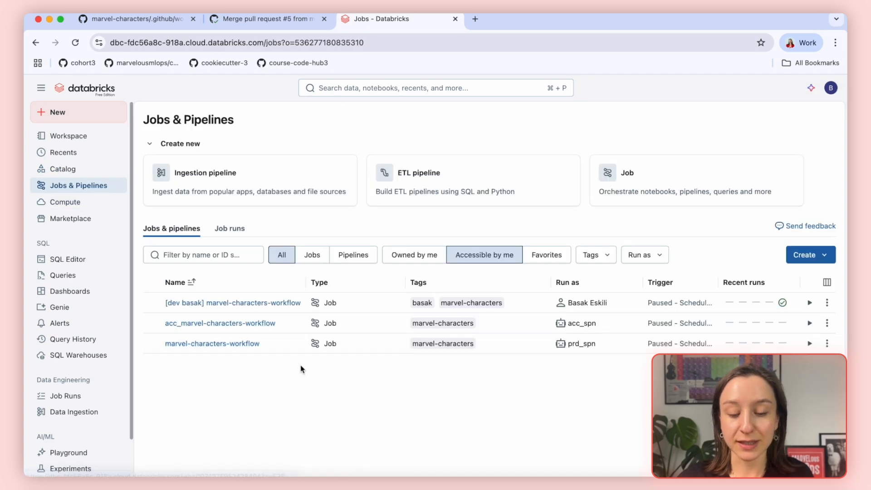